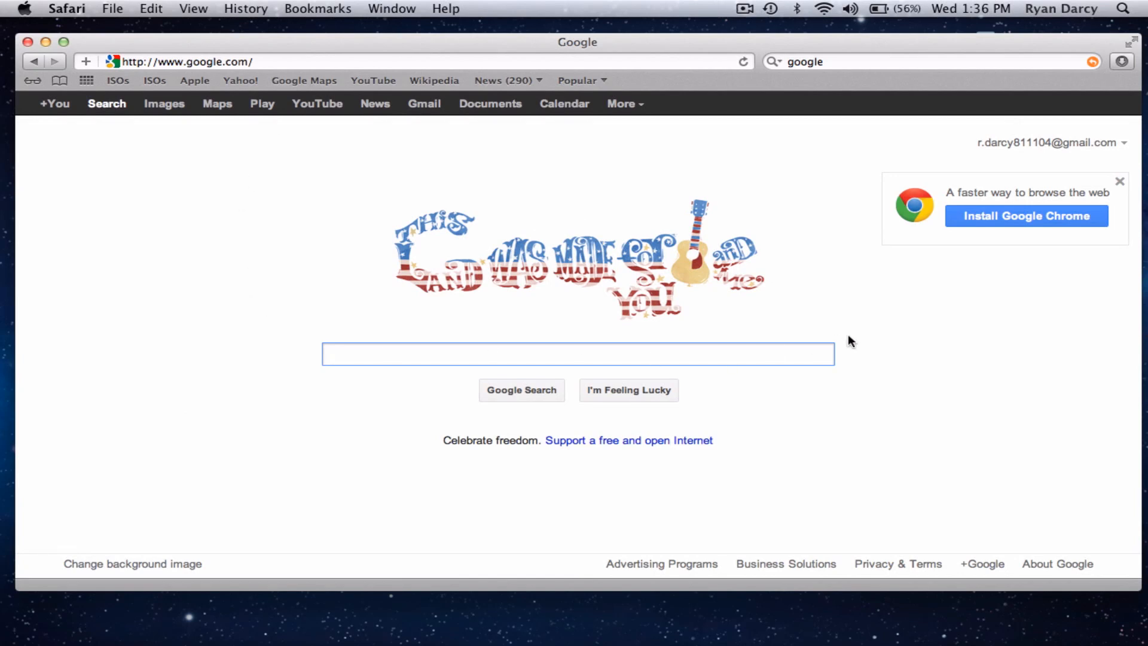
pyautogui.moveTo(282, 241)
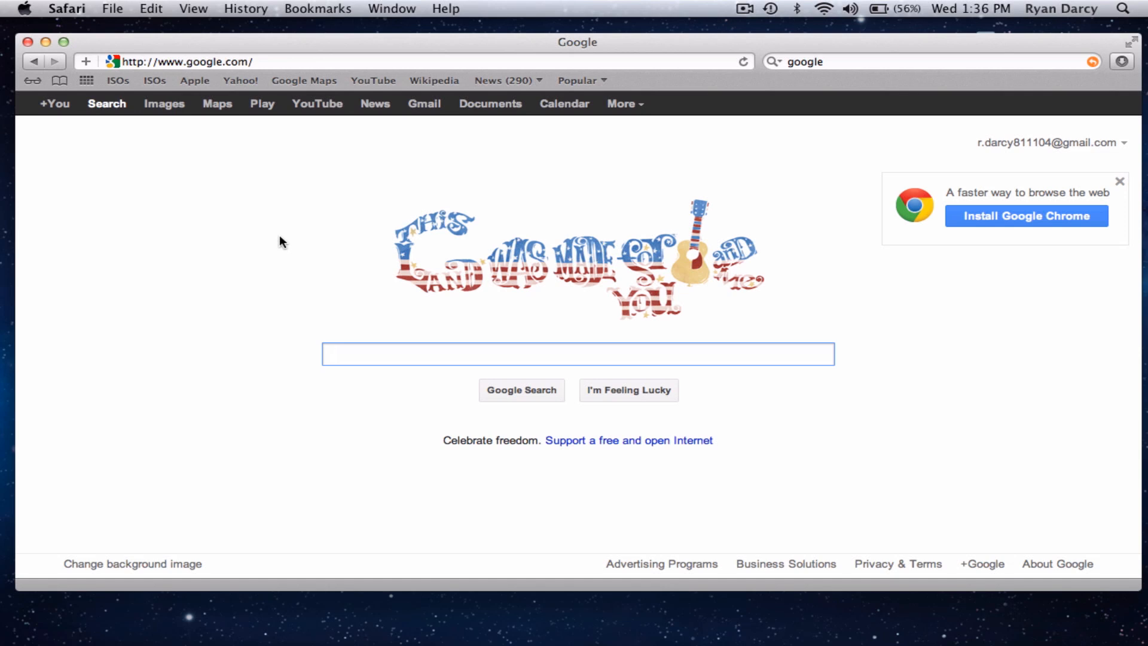
pyautogui.moveTo(413, 45)
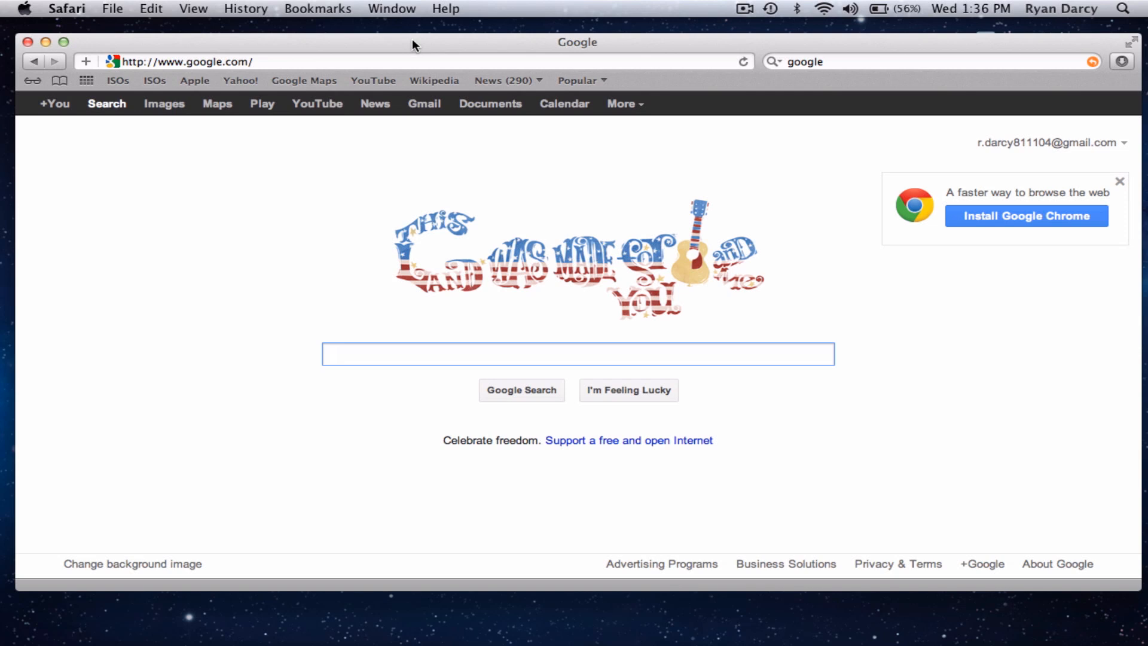
pyautogui.moveTo(222, 163)
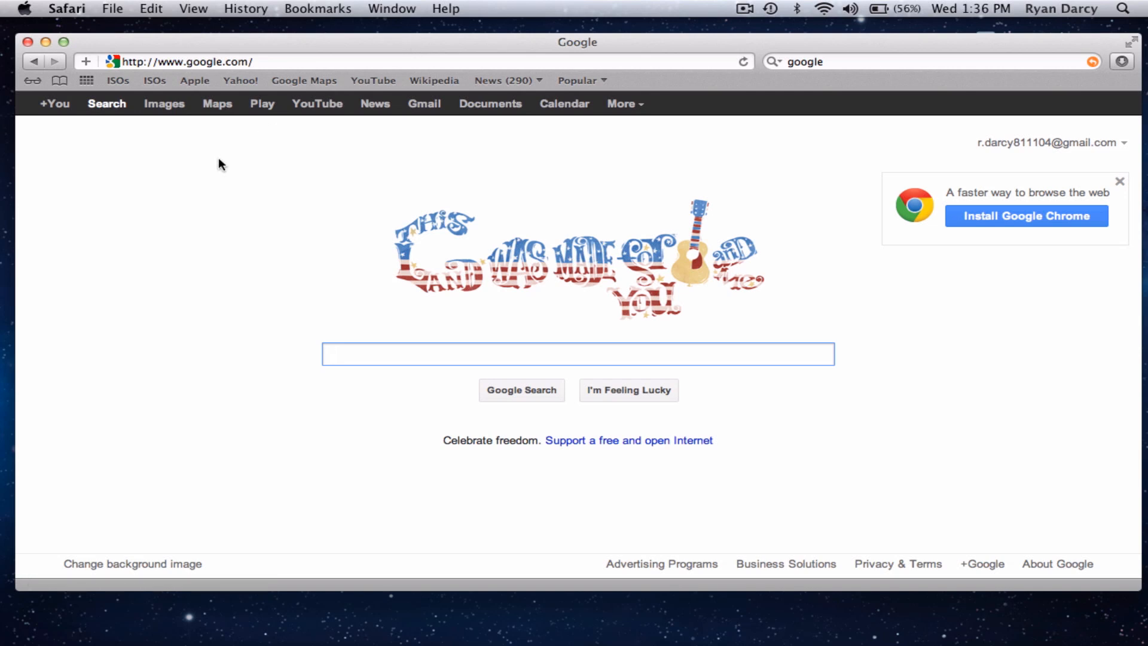
pyautogui.moveTo(348, 350)
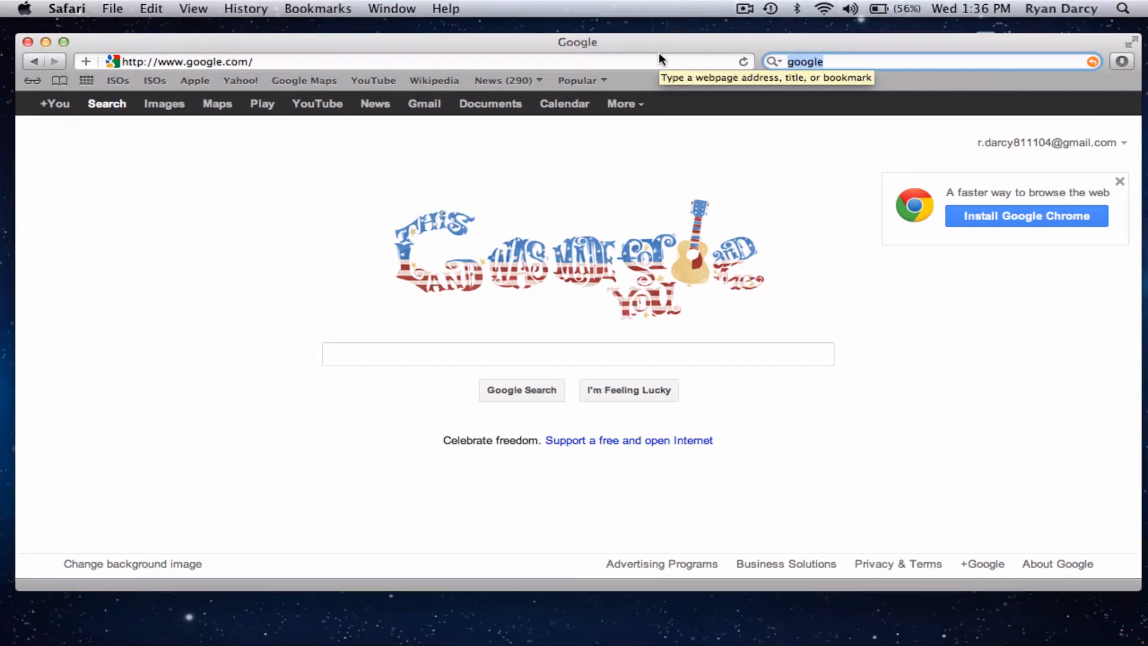
# Search Google for 'unrarx' using the search suggestion and scroll through the results.
pyautogui.write('unrar')
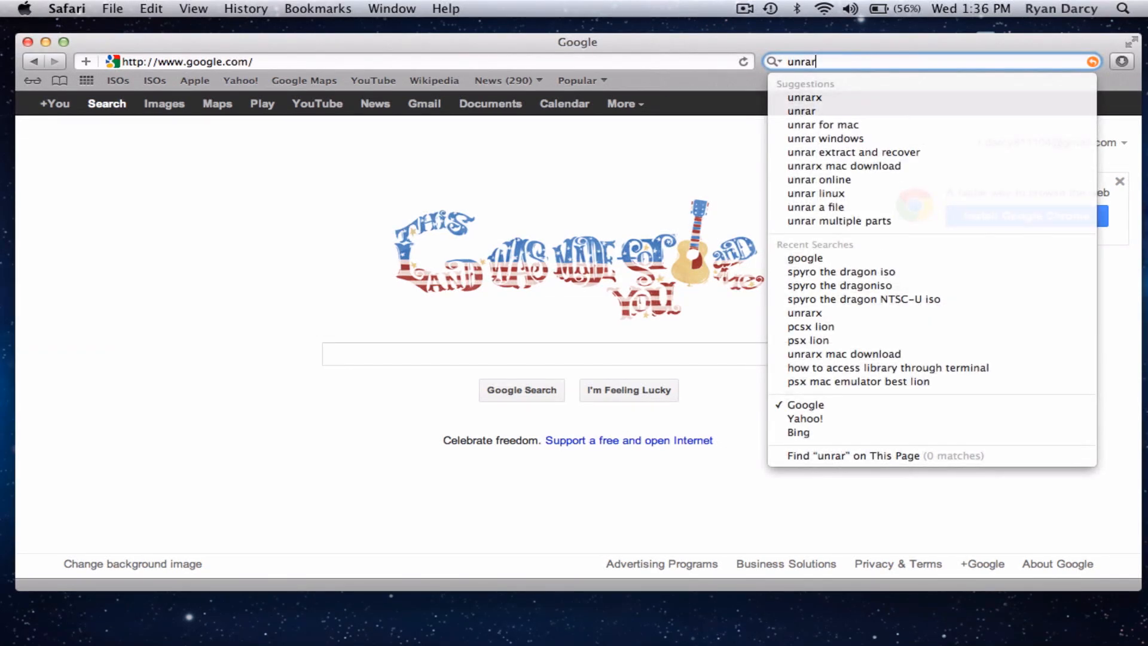
pyautogui.click(803, 98)
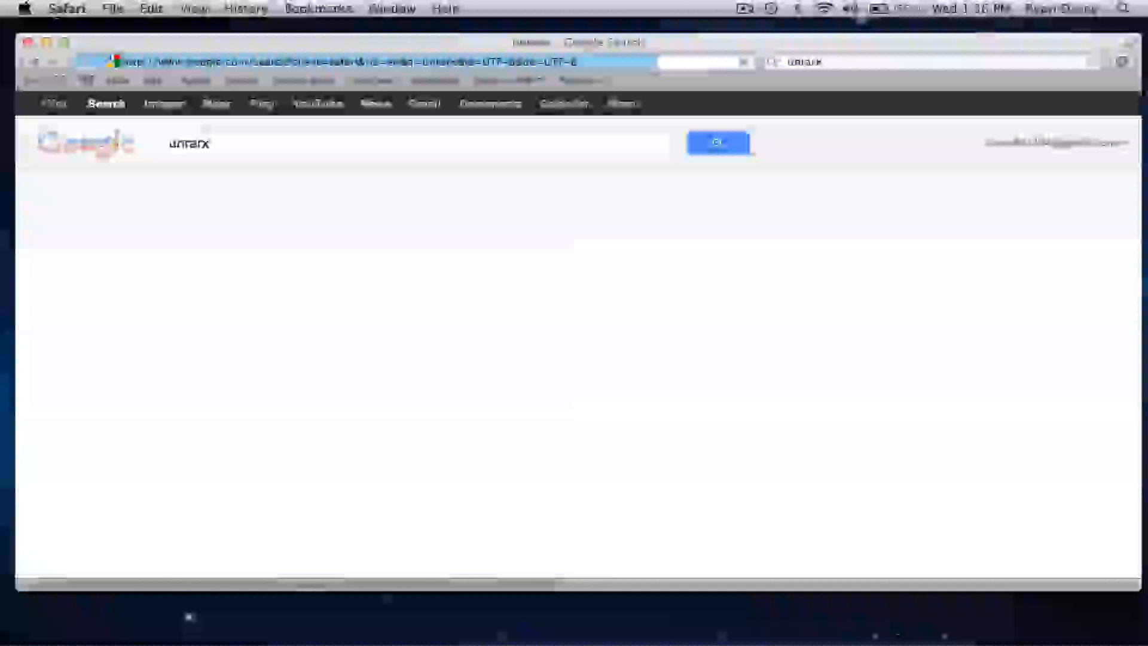
pyautogui.click(717, 143)
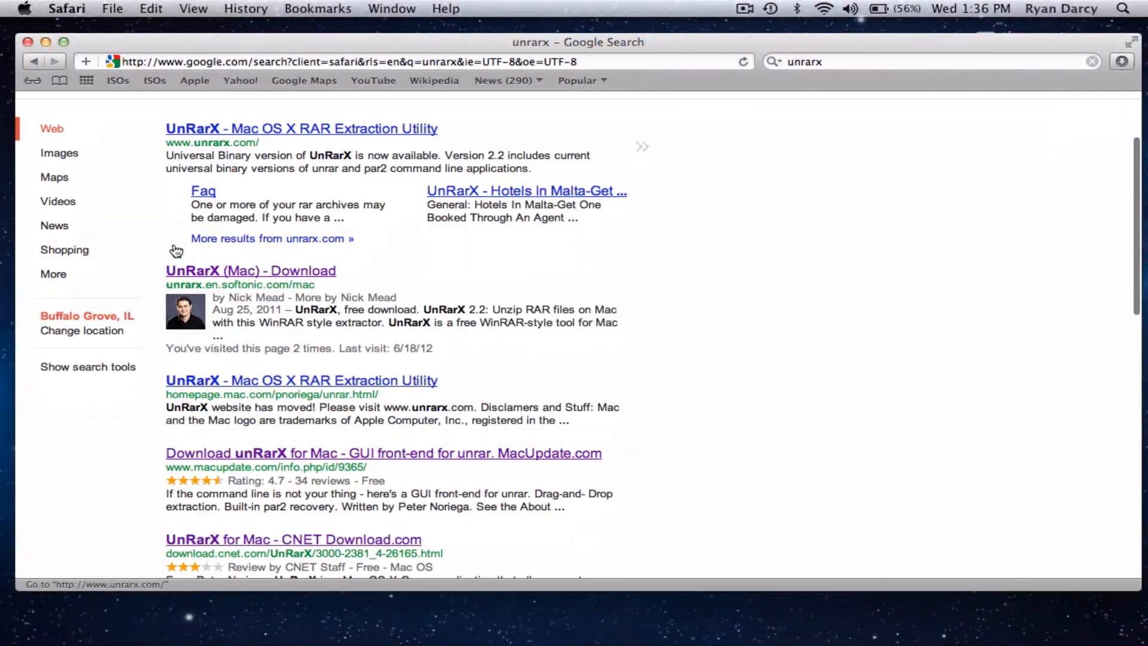
pyautogui.scroll(-3)
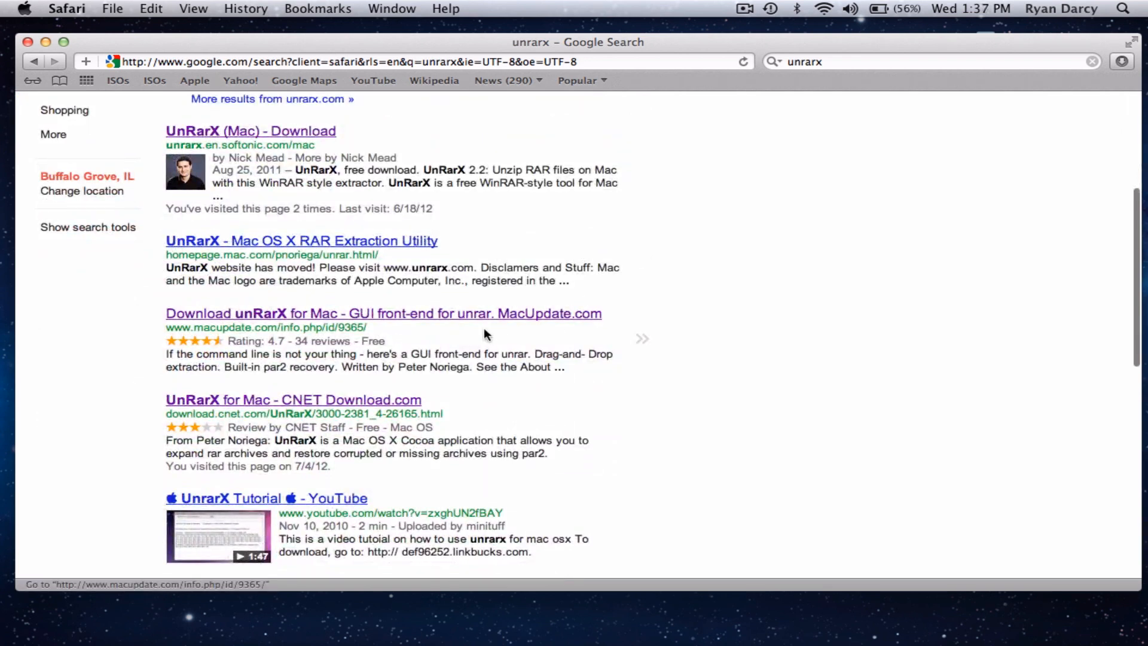
pyautogui.moveTo(670, 174)
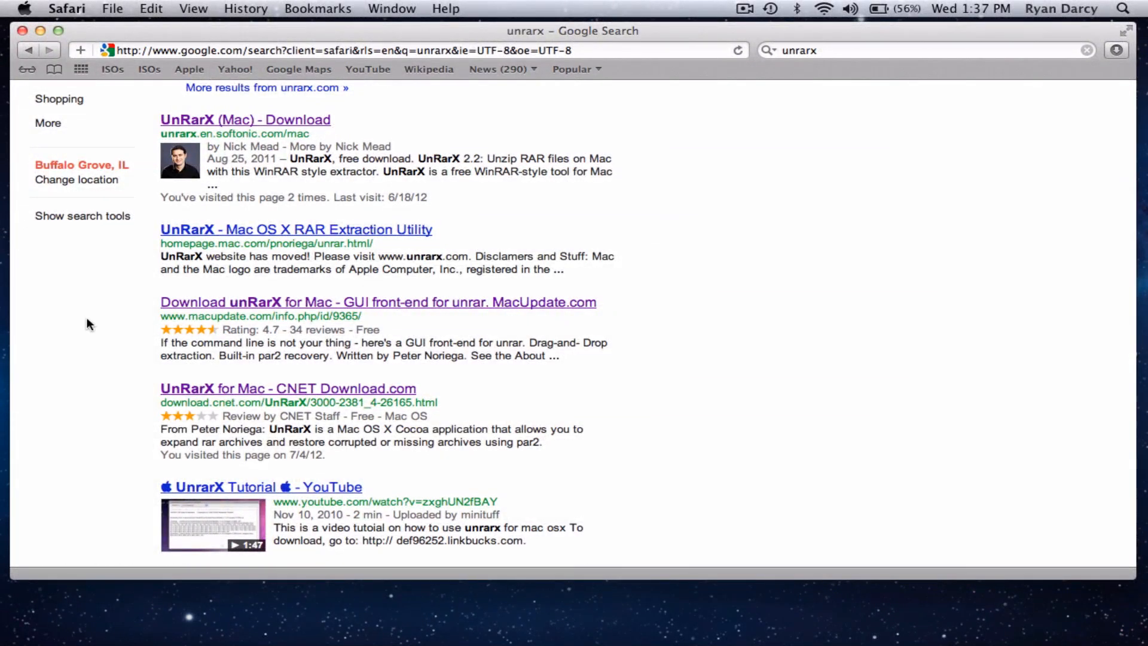
pyautogui.moveTo(113, 371)
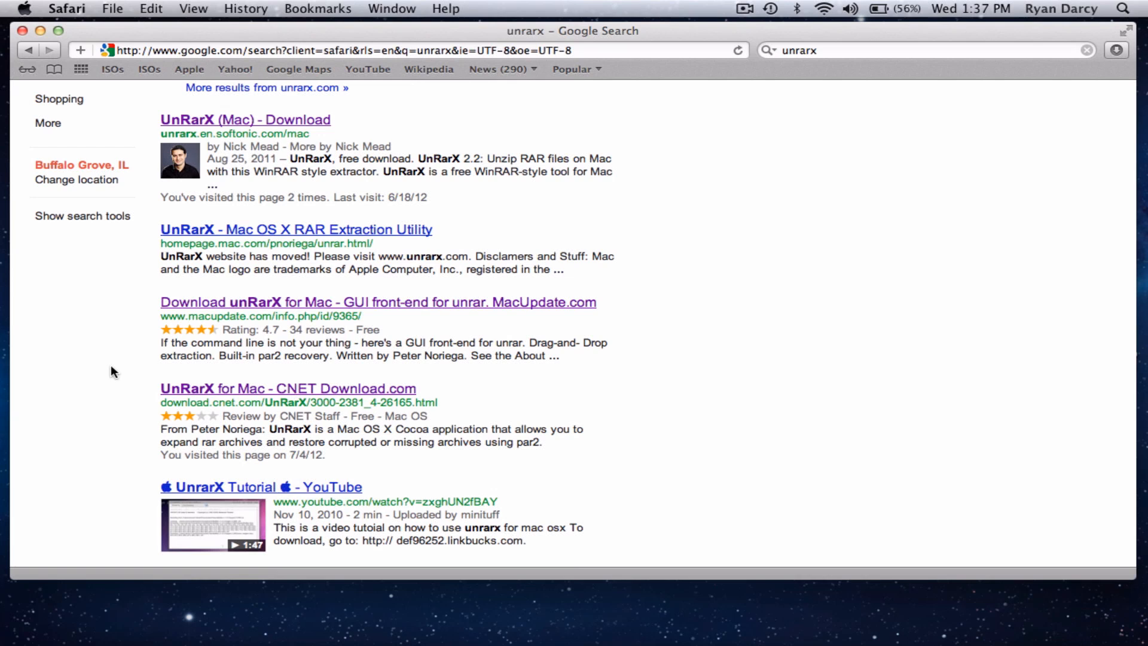
pyautogui.moveTo(189, 306)
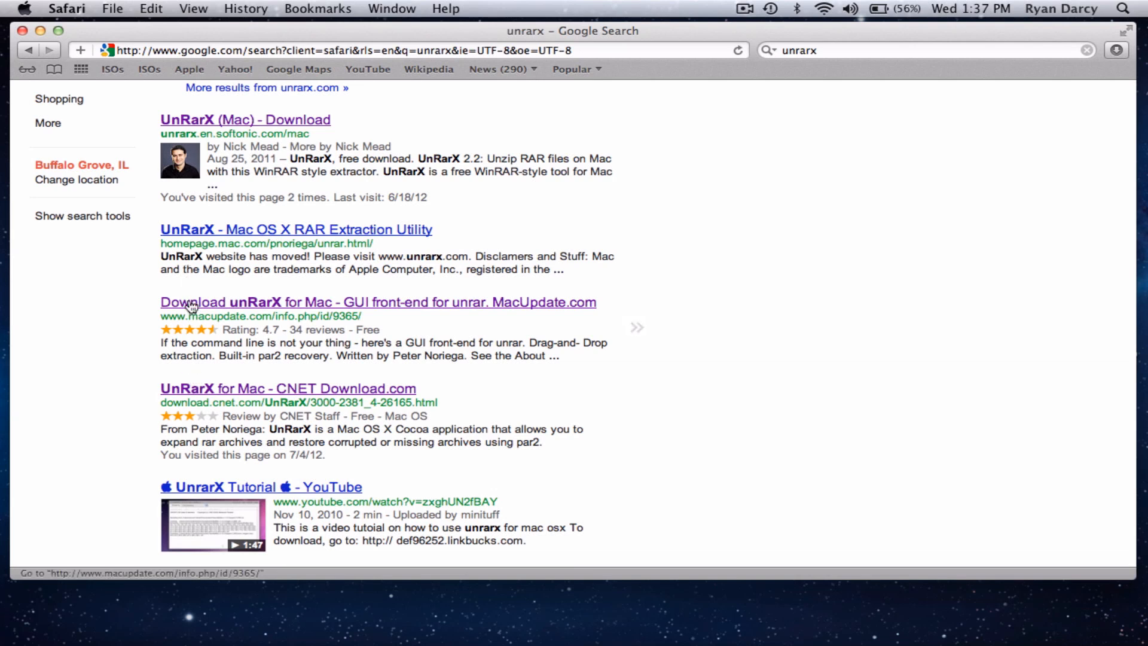
pyautogui.moveTo(183, 311)
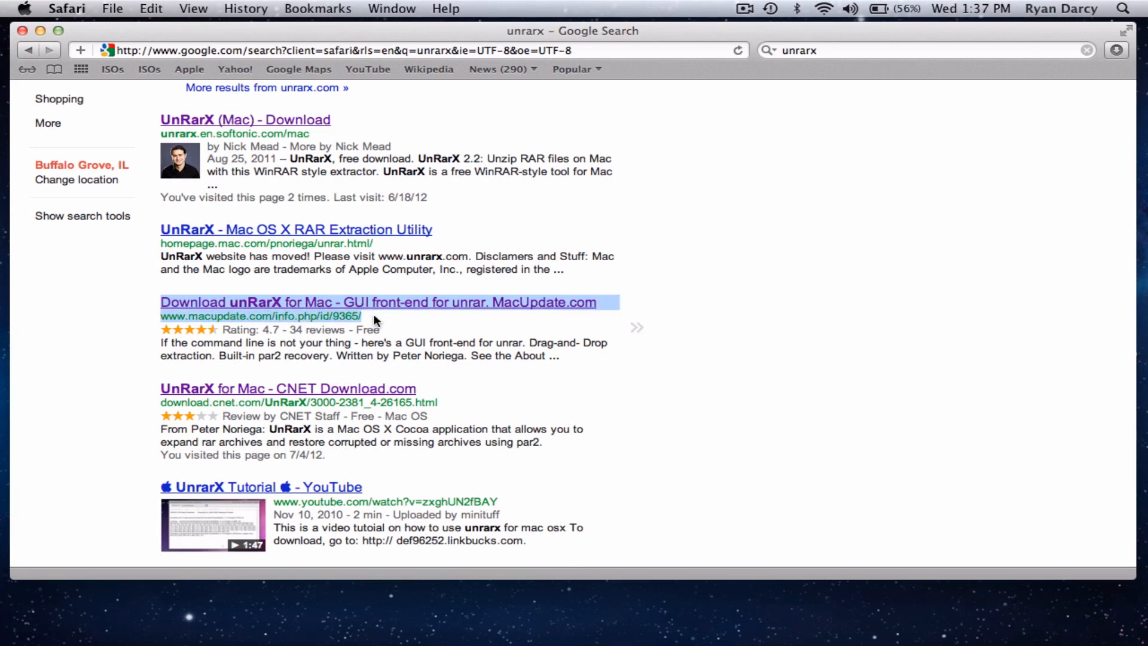
pyautogui.moveTo(242, 308)
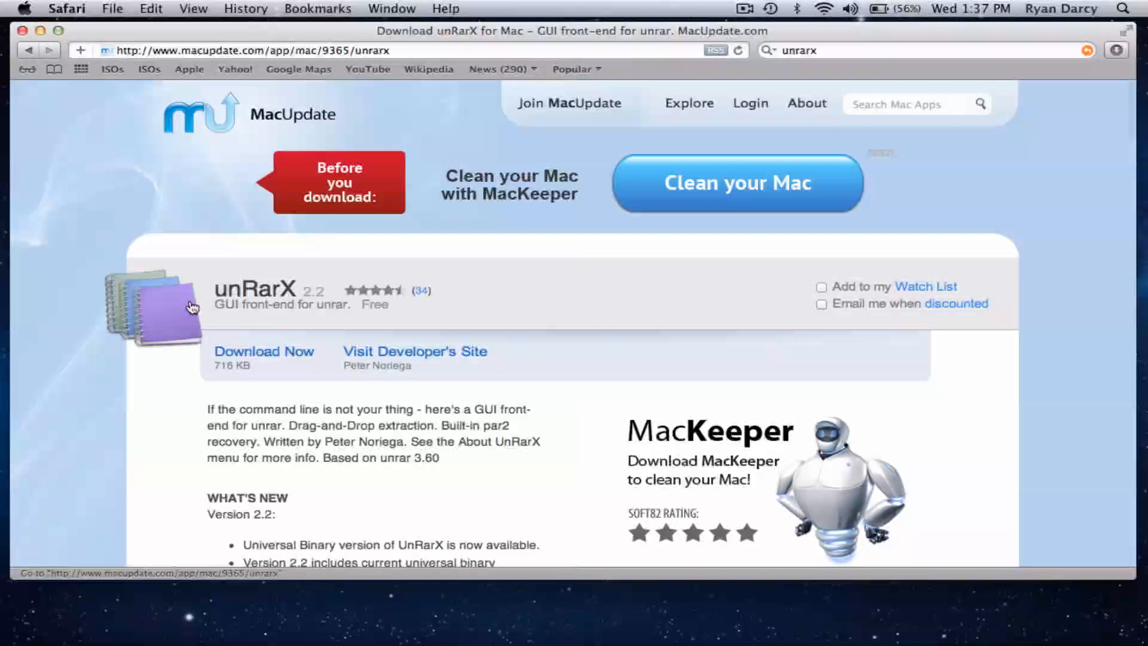
# Request the UnRarX_2.2.zip download from MacUpdate's unRarX 2.2 page.
pyautogui.scroll(-3)
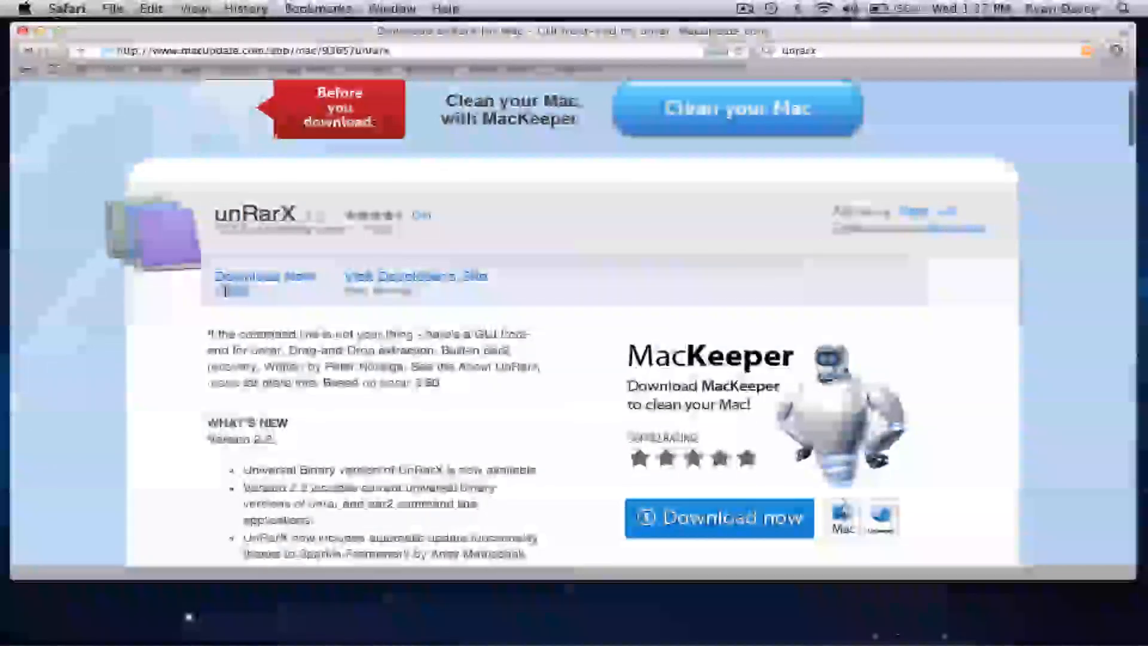
pyautogui.click(263, 277)
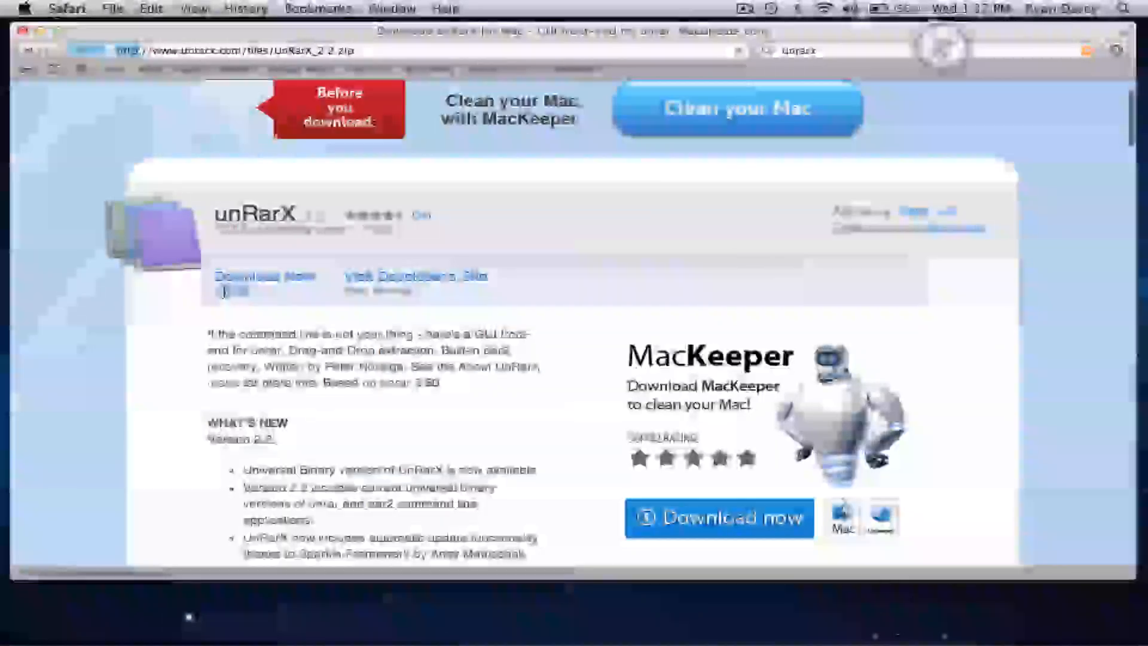
pyautogui.click(1116, 49)
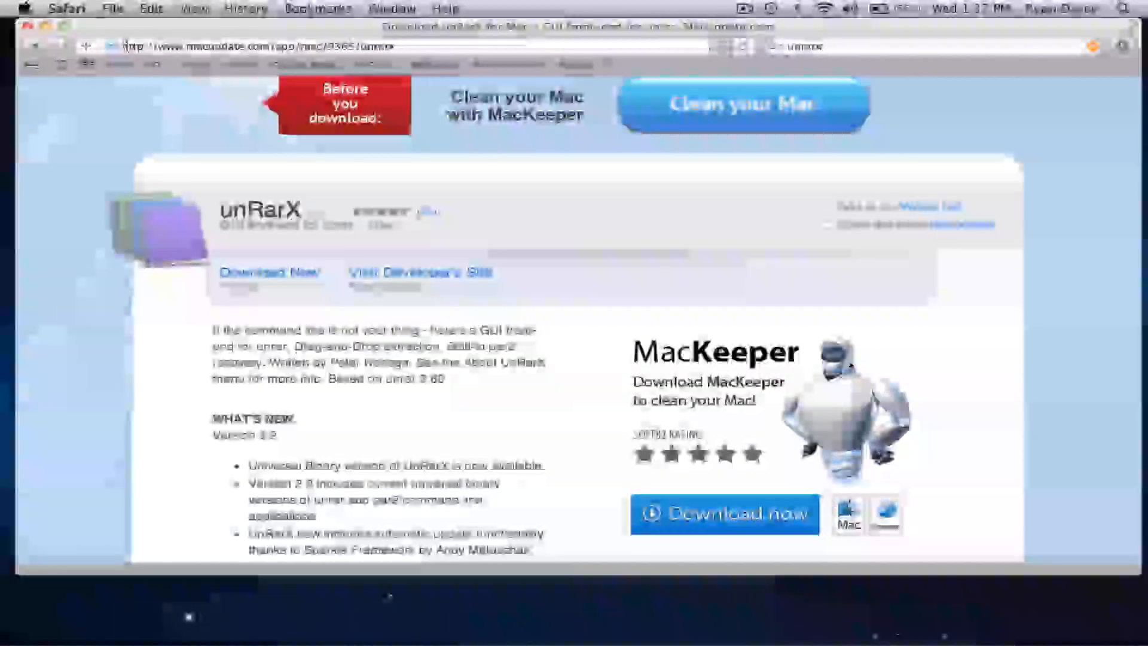
pyautogui.click(115, 8)
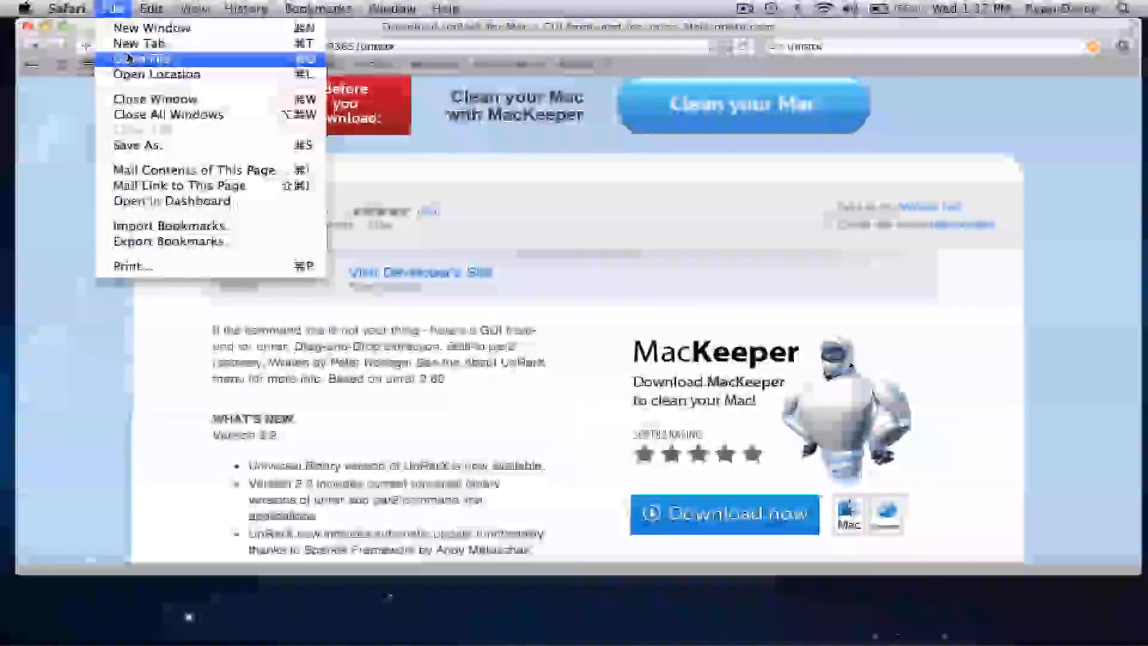
# In a new tab, run the Google search 'spyro the dragon iso'.
pyautogui.click(138, 43)
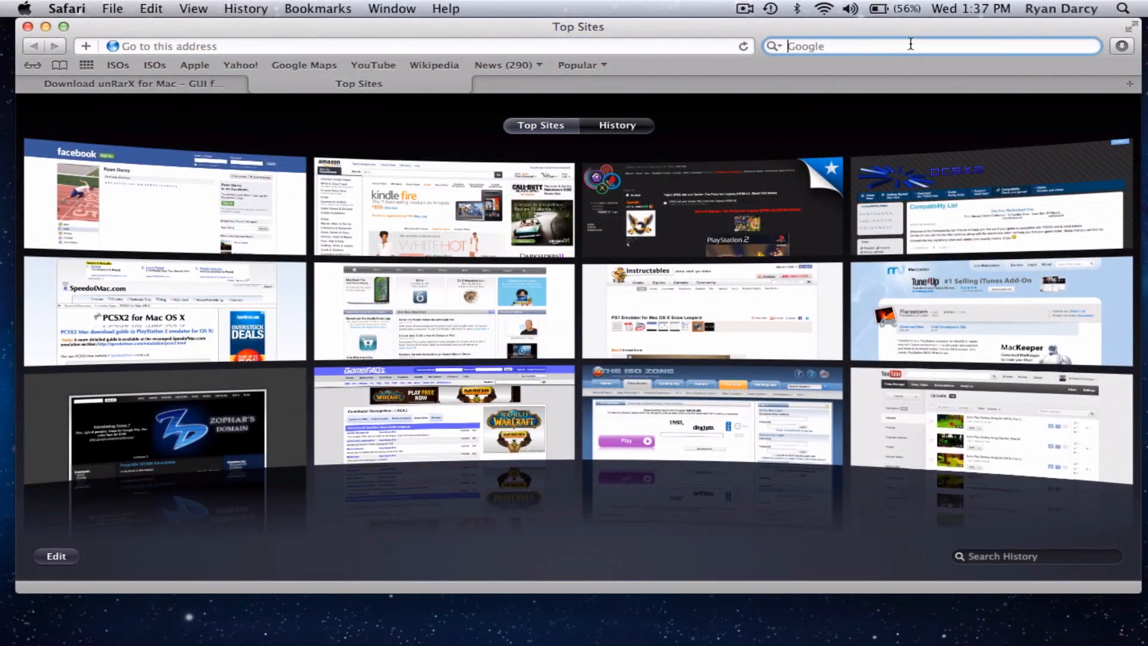
pyautogui.write('spyro the dra')
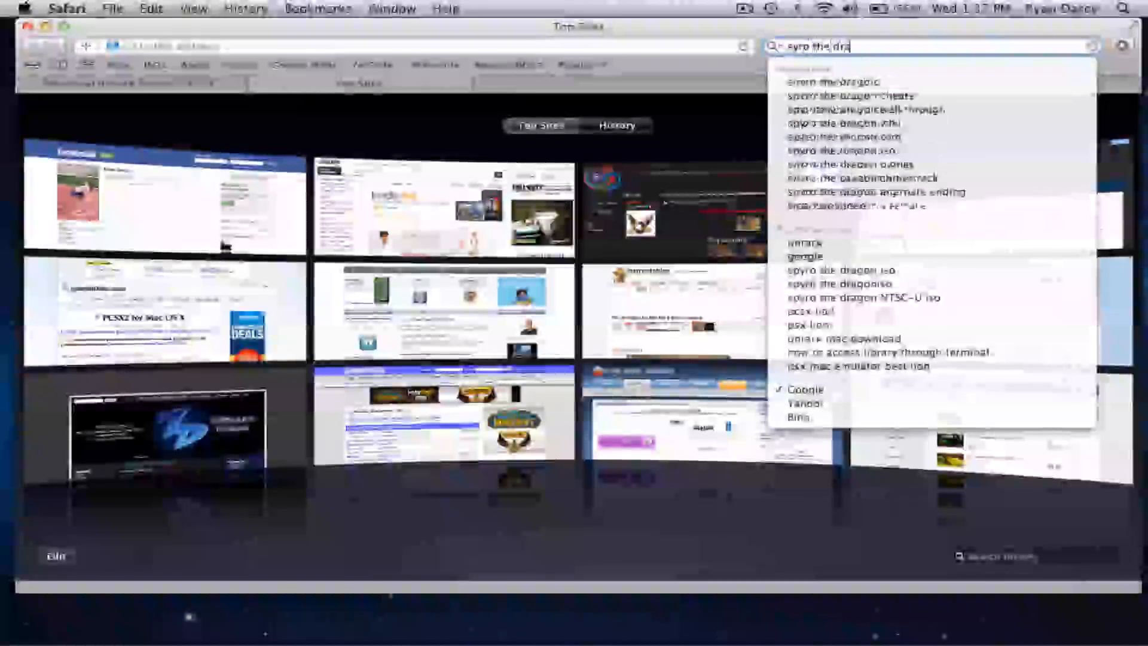
pyautogui.write('spy')
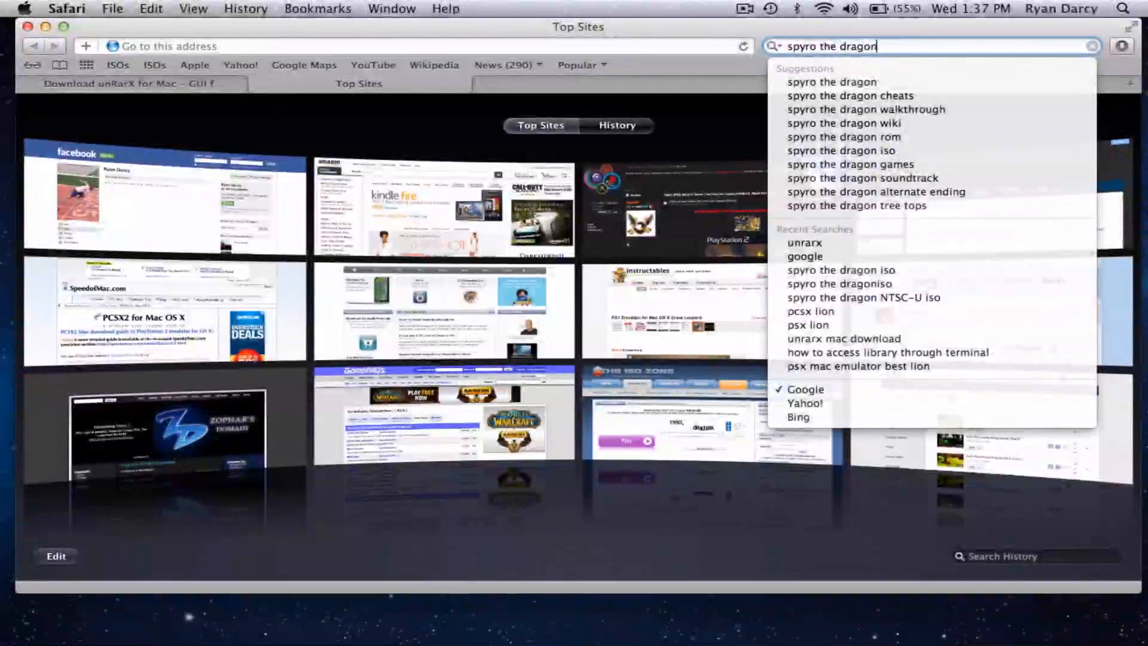
pyautogui.press('space')
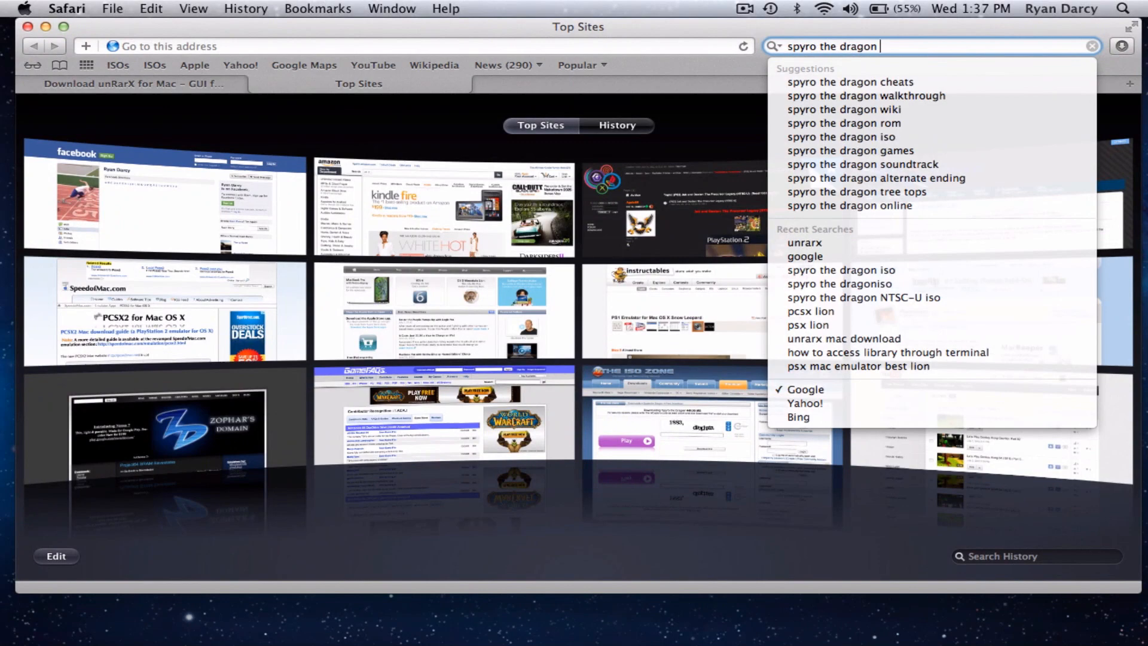
pyautogui.click(842, 136)
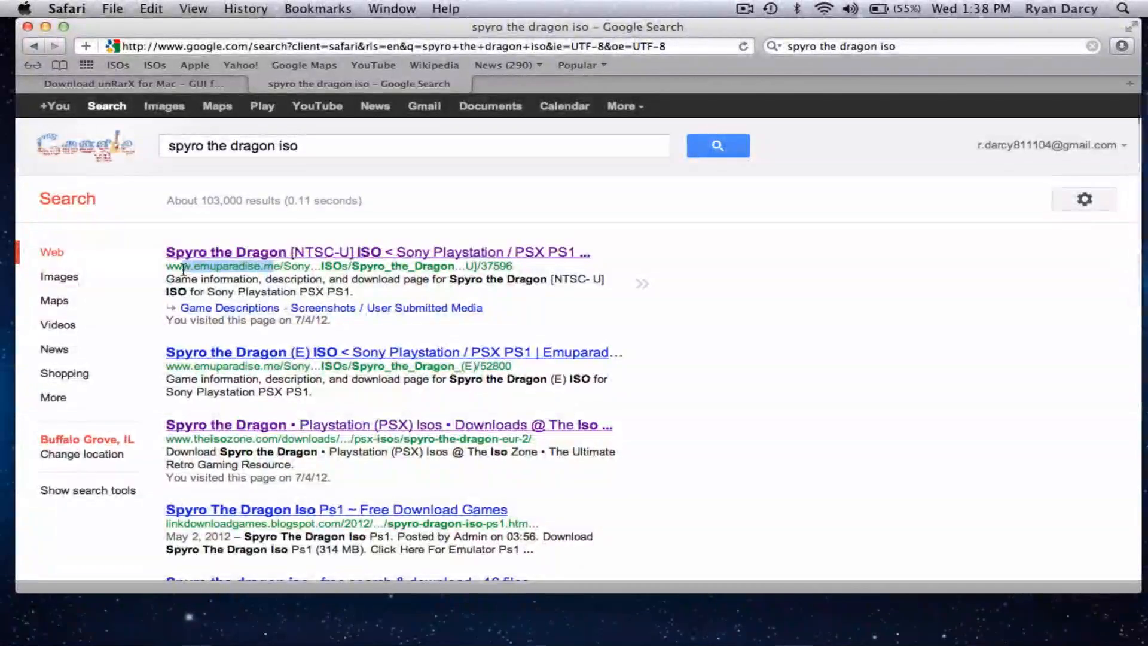
pyautogui.moveTo(310, 264)
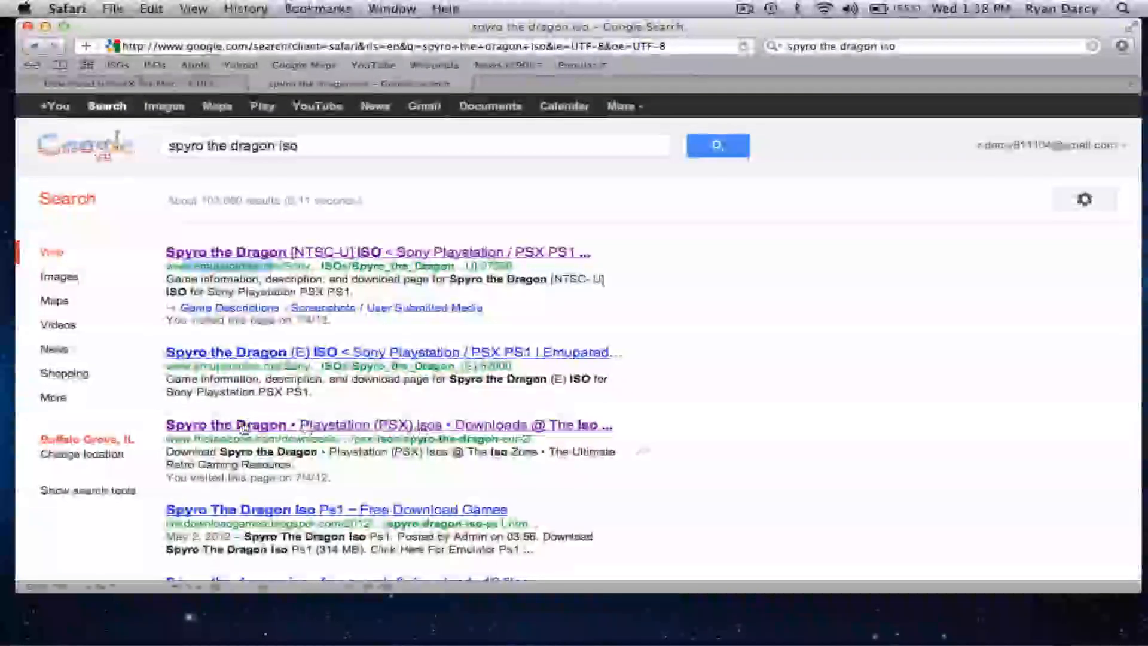
# Open The Iso Zone's Spyro the Dragon page and start its free 449 MB download.
pyautogui.click(388, 425)
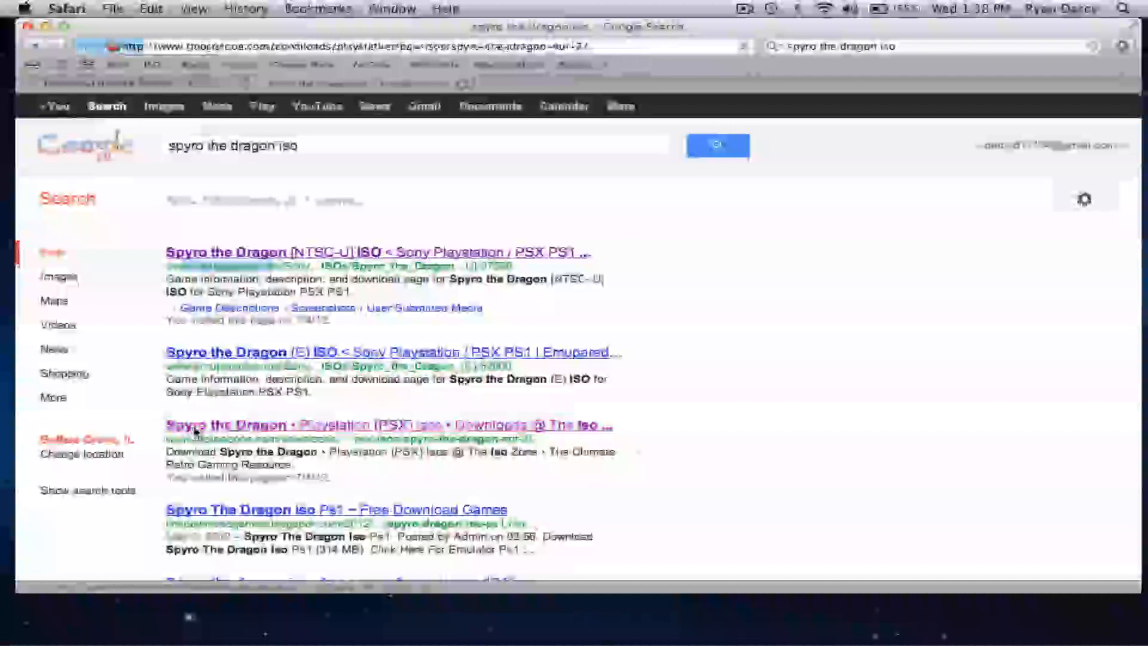
pyautogui.click(387, 424)
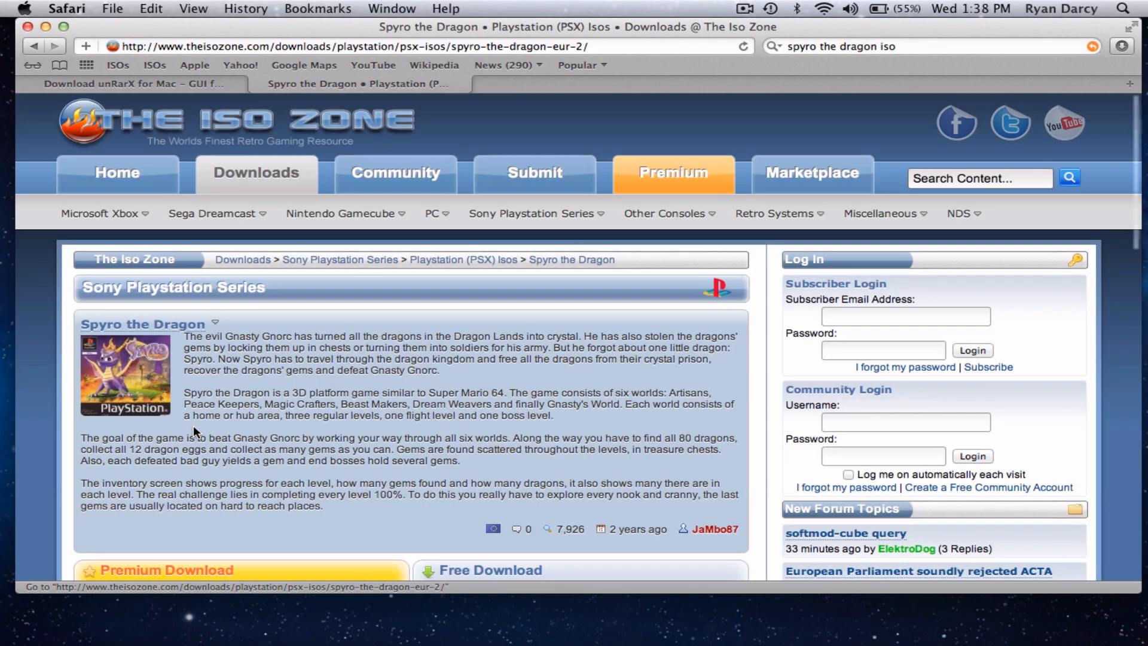
pyautogui.moveTo(255, 118)
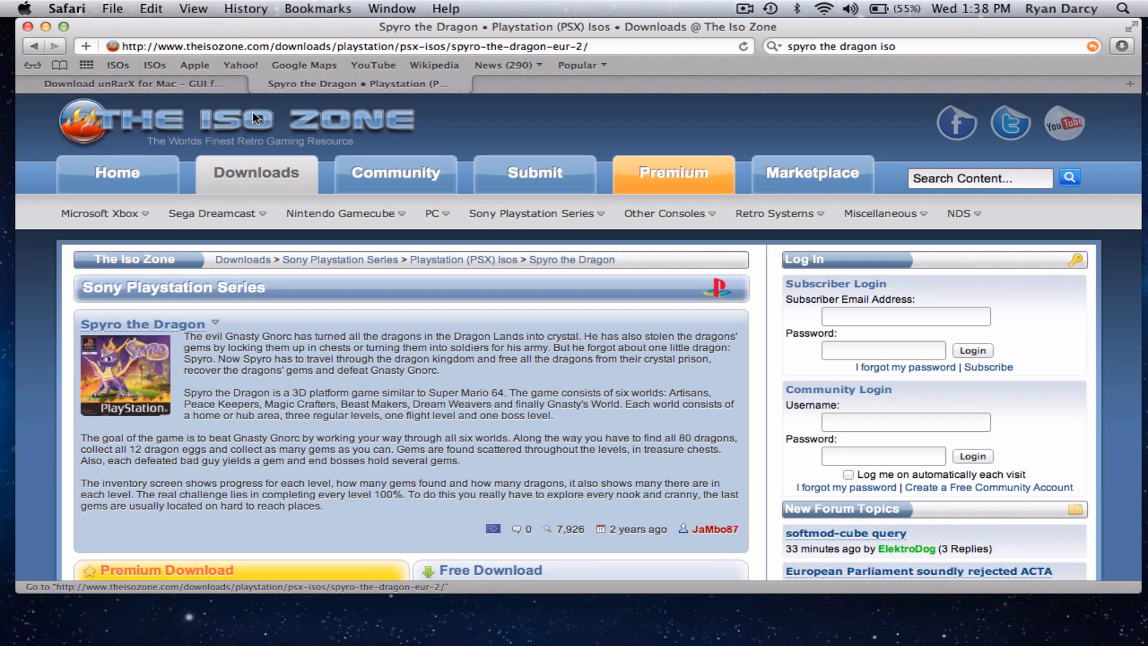
pyautogui.scroll(-3)
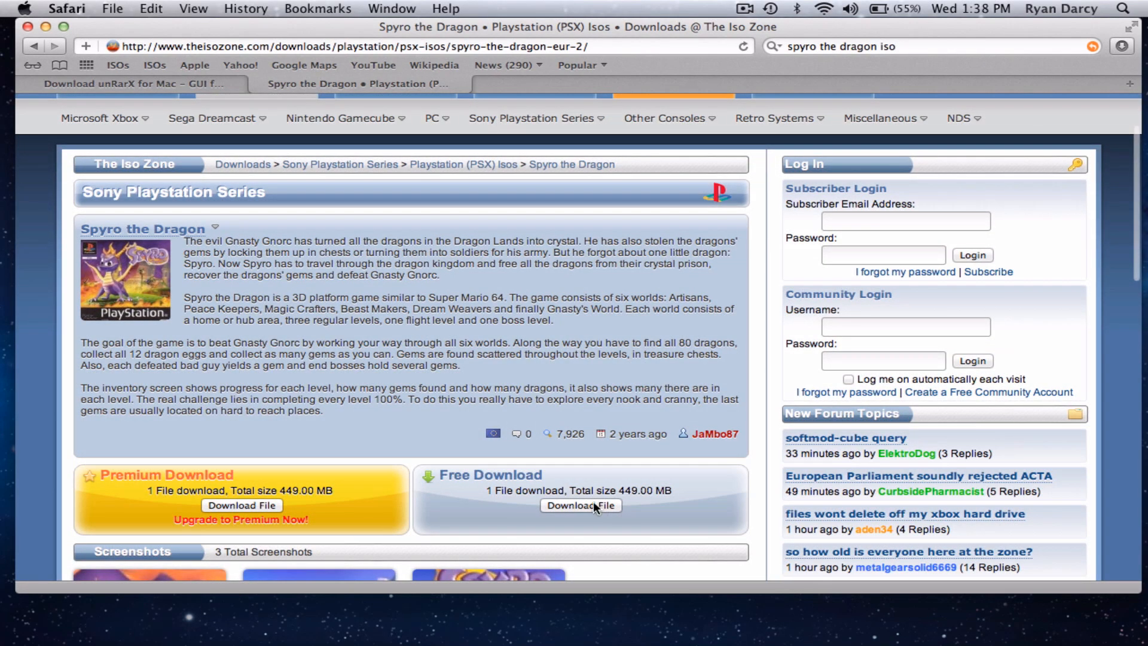
pyautogui.moveTo(437, 482)
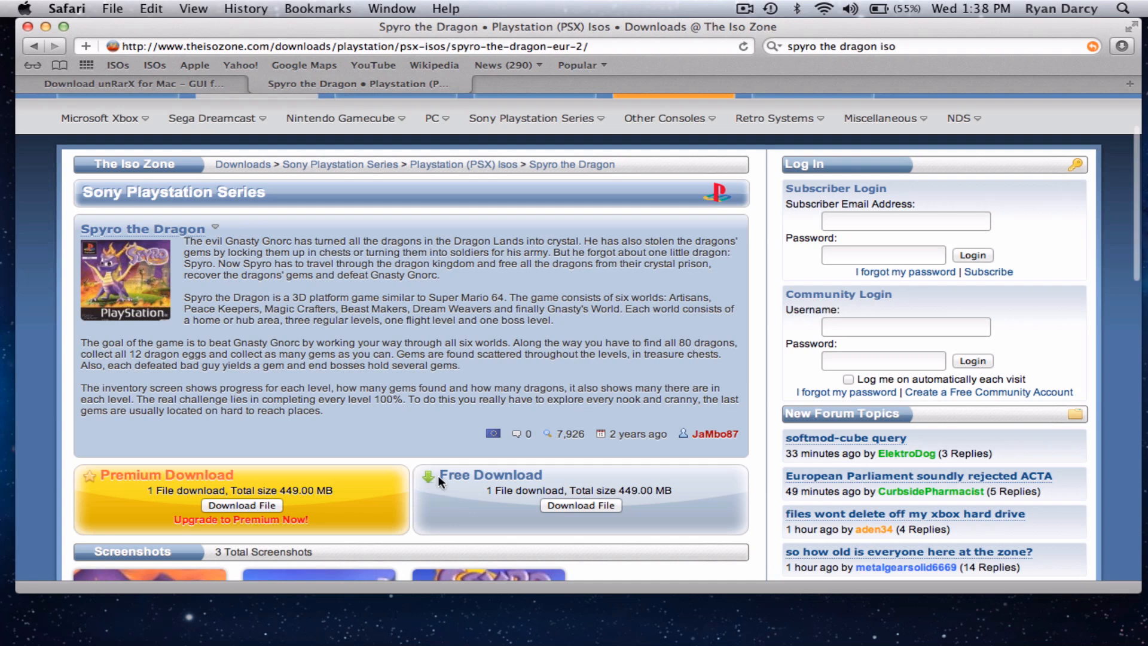
pyautogui.moveTo(628, 507)
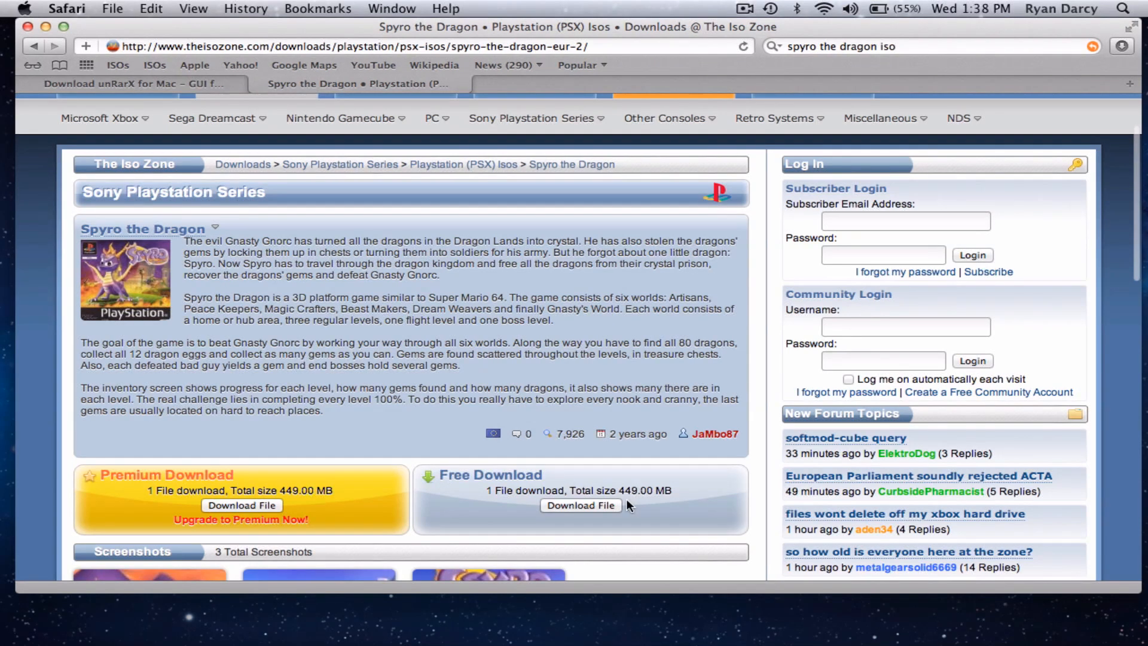
pyautogui.moveTo(667, 492)
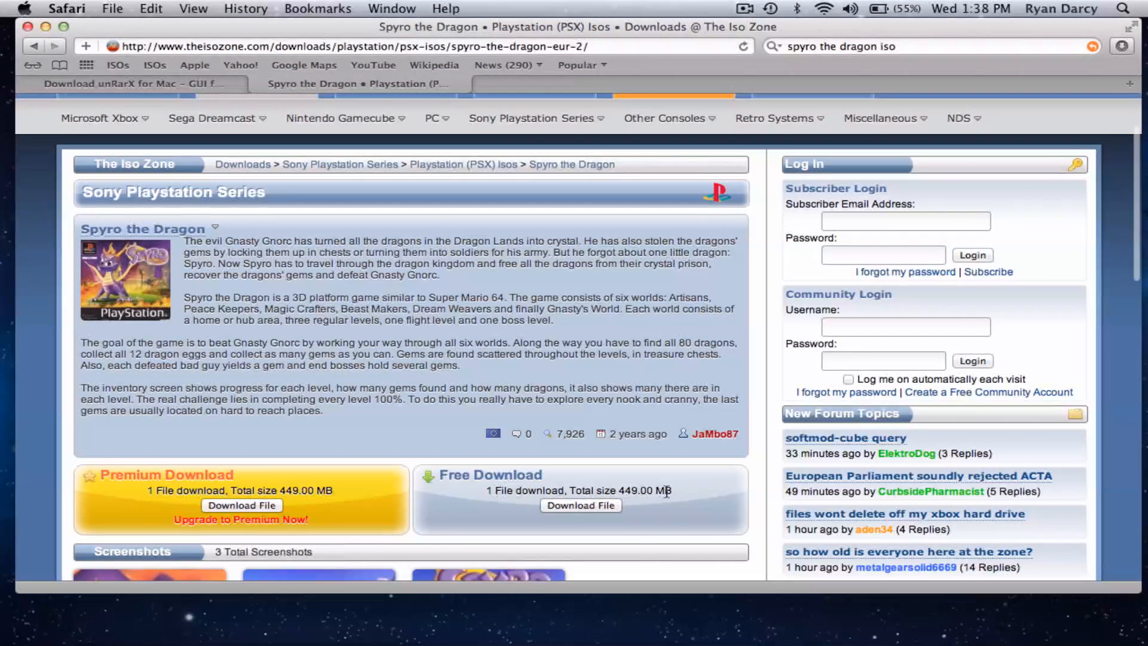
pyautogui.moveTo(487, 495)
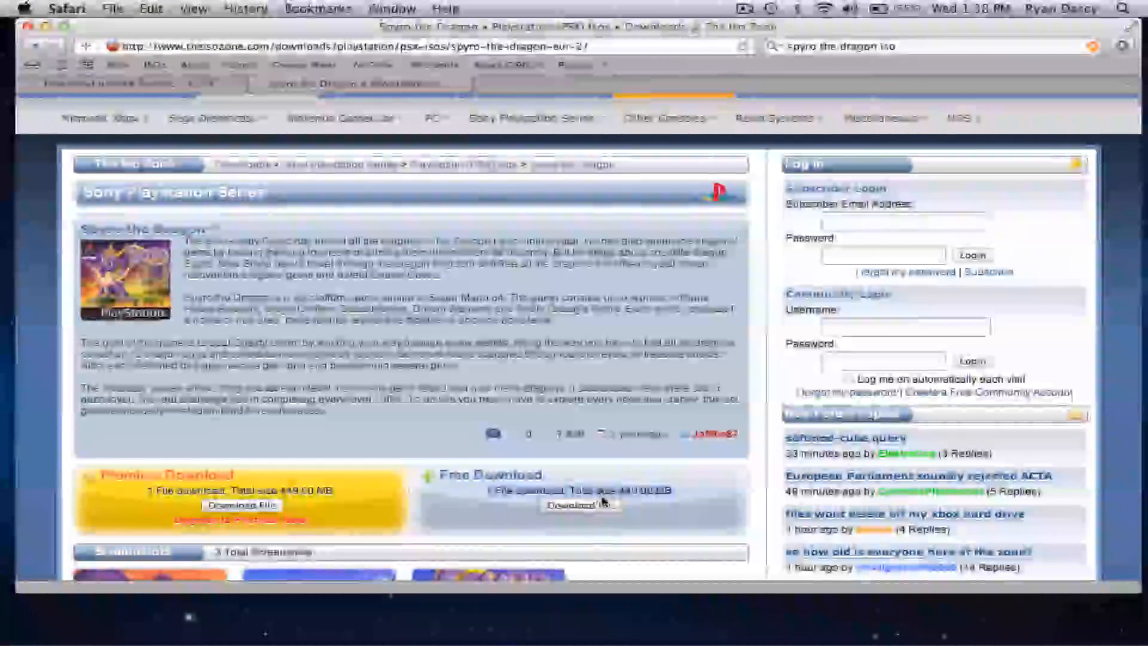
pyautogui.moveTo(806, 33)
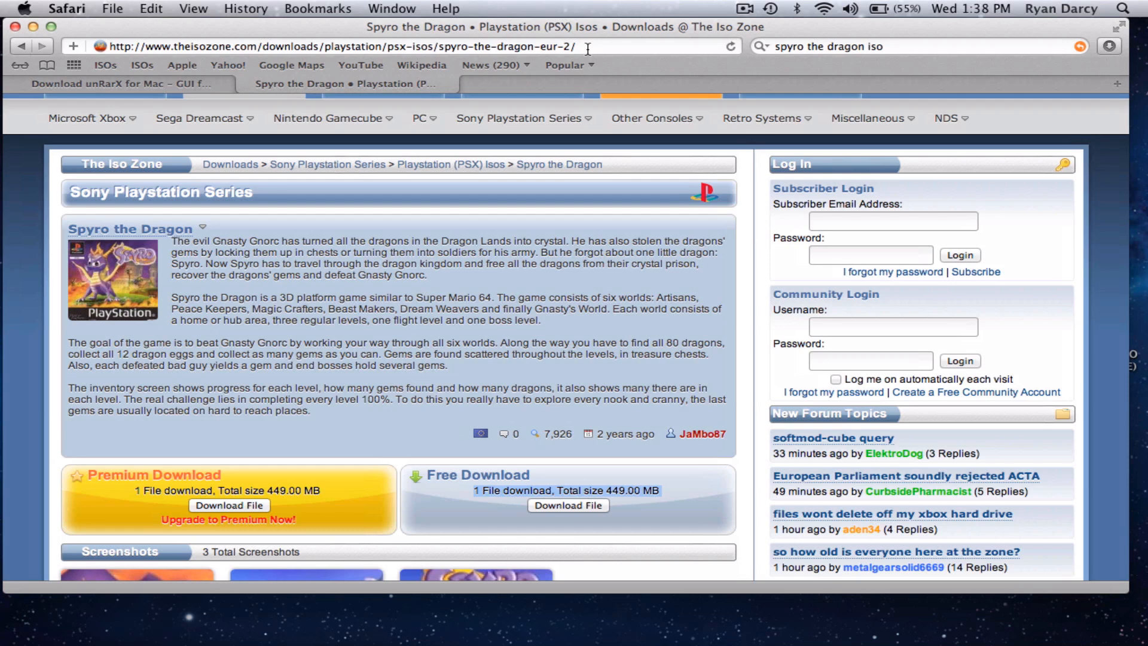
pyautogui.moveTo(587, 46)
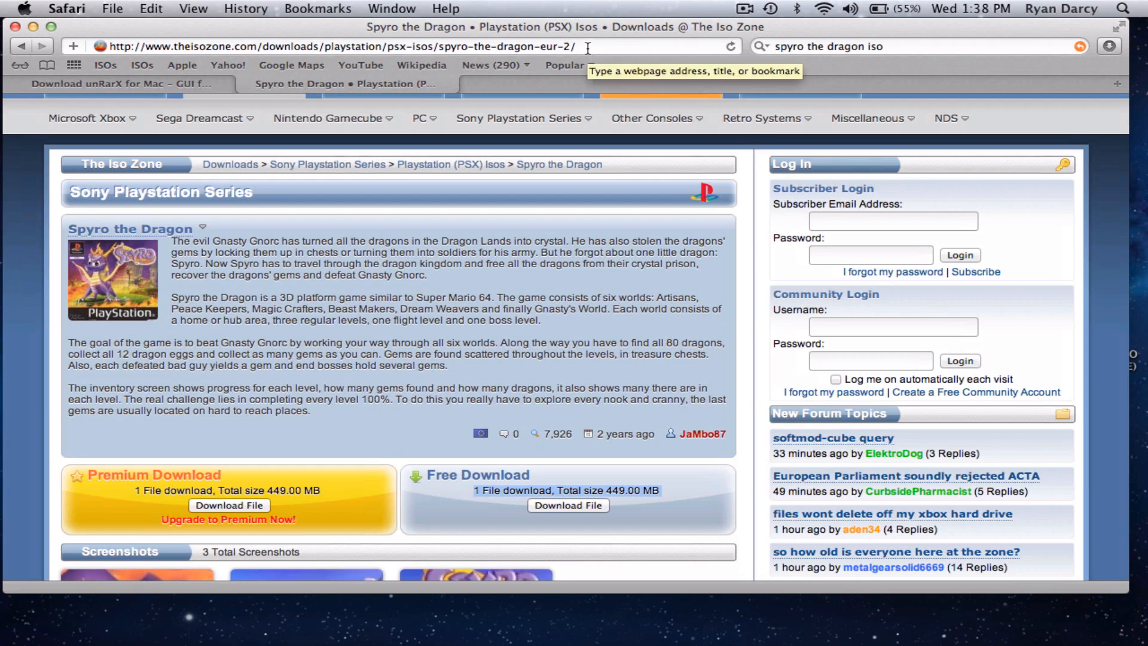
pyautogui.moveTo(196, 33)
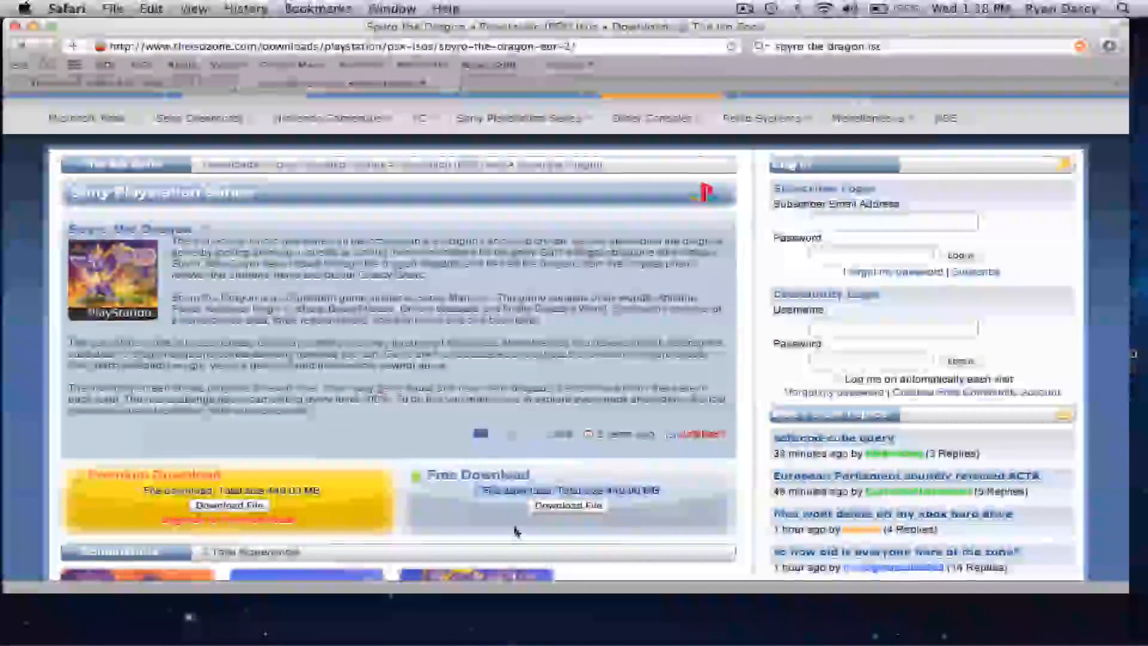
pyautogui.click(568, 505)
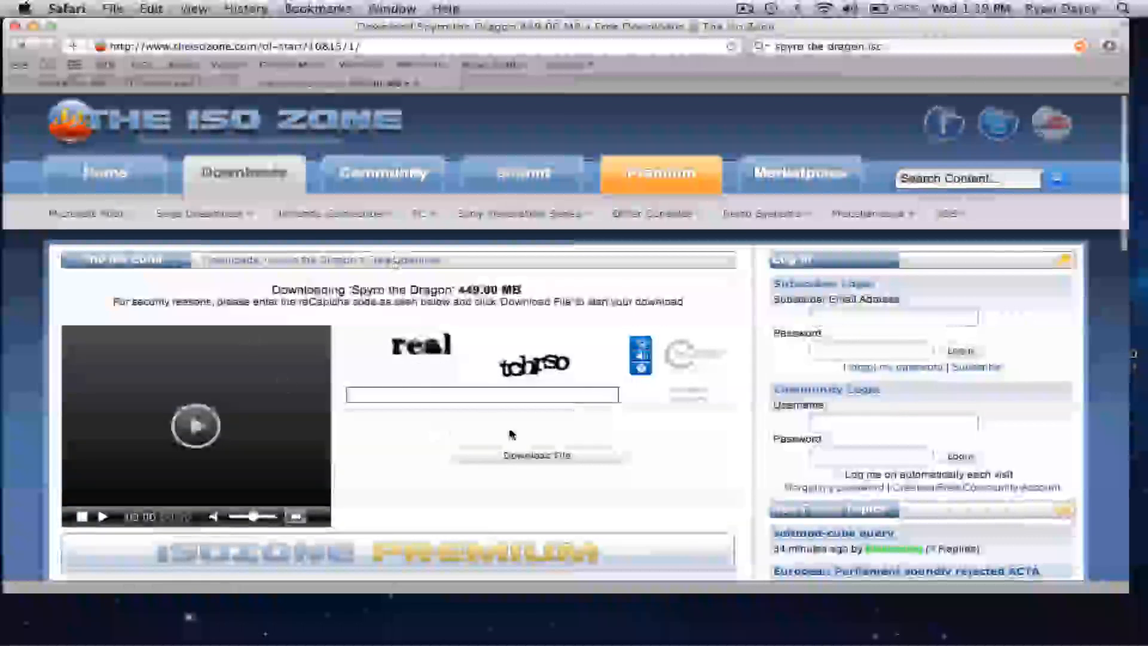
# Download the Spyro game file, then close the Safari window.
pyautogui.click(195, 427)
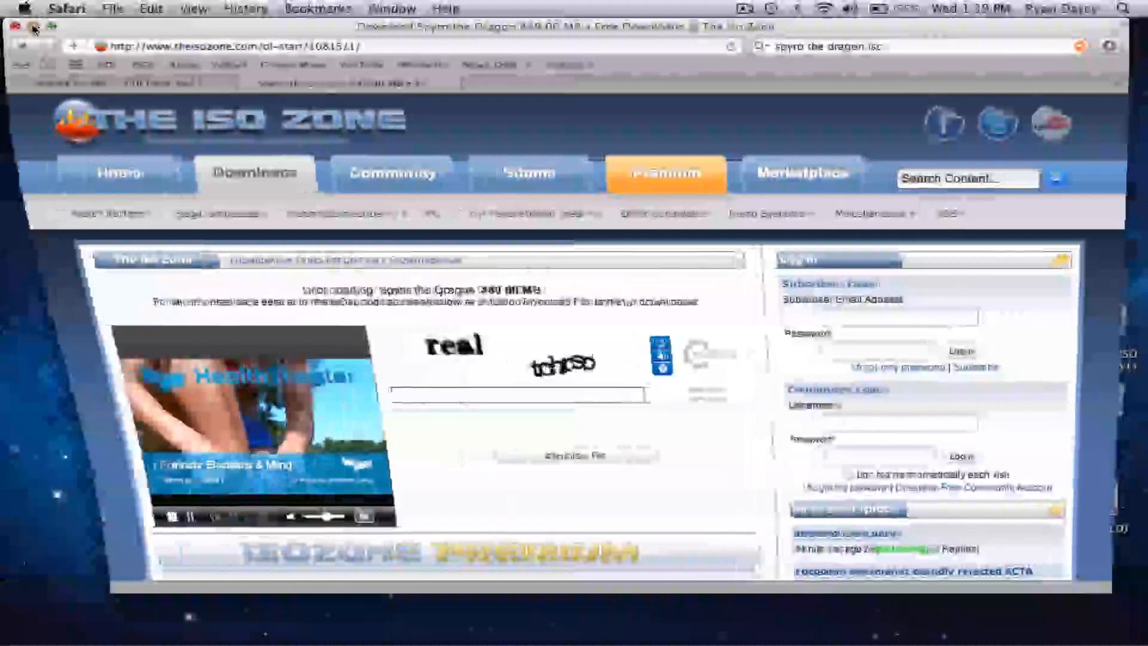
pyautogui.click(22, 27)
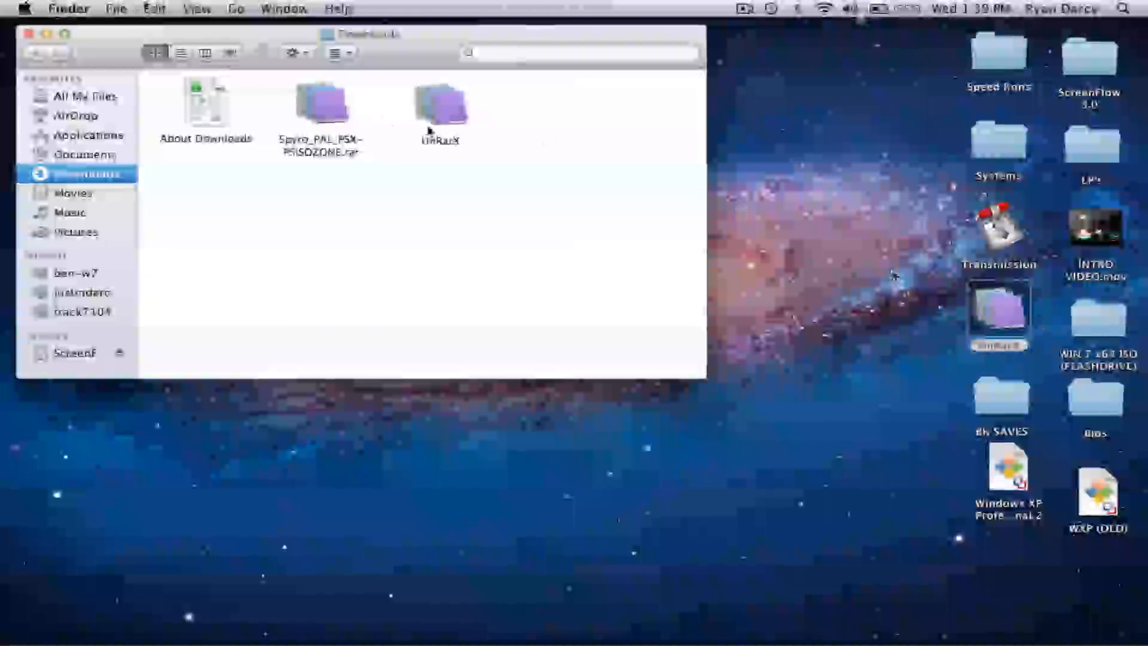
# Drag Spyro_PAL_PSX-PSiSOZONE.rar onto the desktop, close Downloads, and launch UnRarX.
pyautogui.click(439, 106)
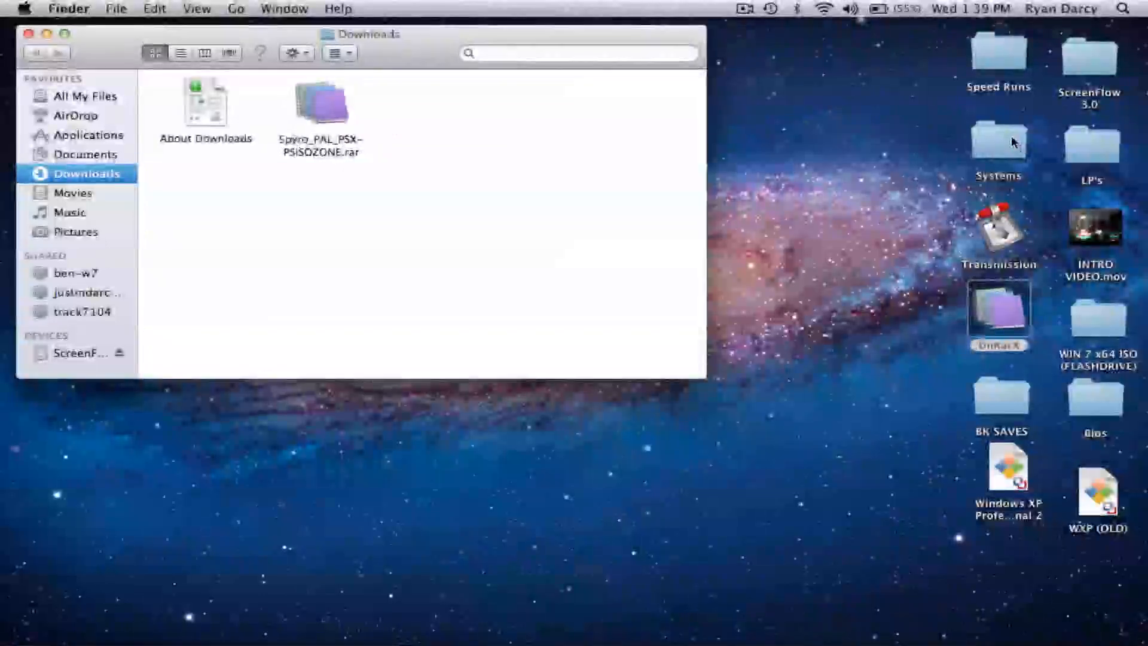
pyautogui.click(999, 139)
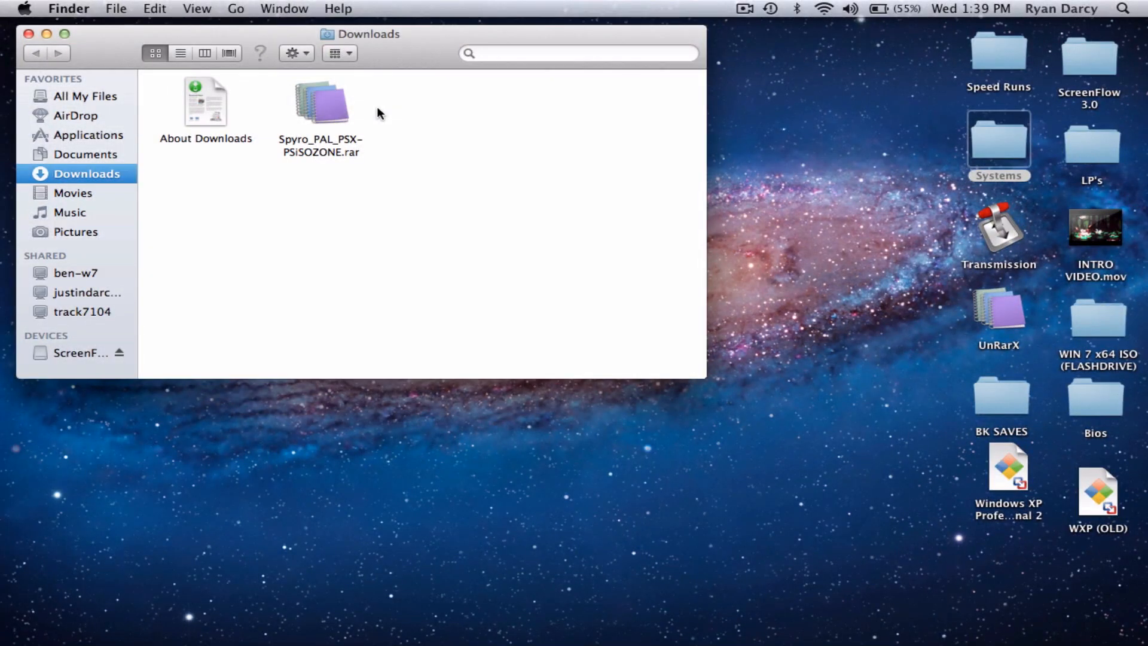
pyautogui.moveTo(373, 117)
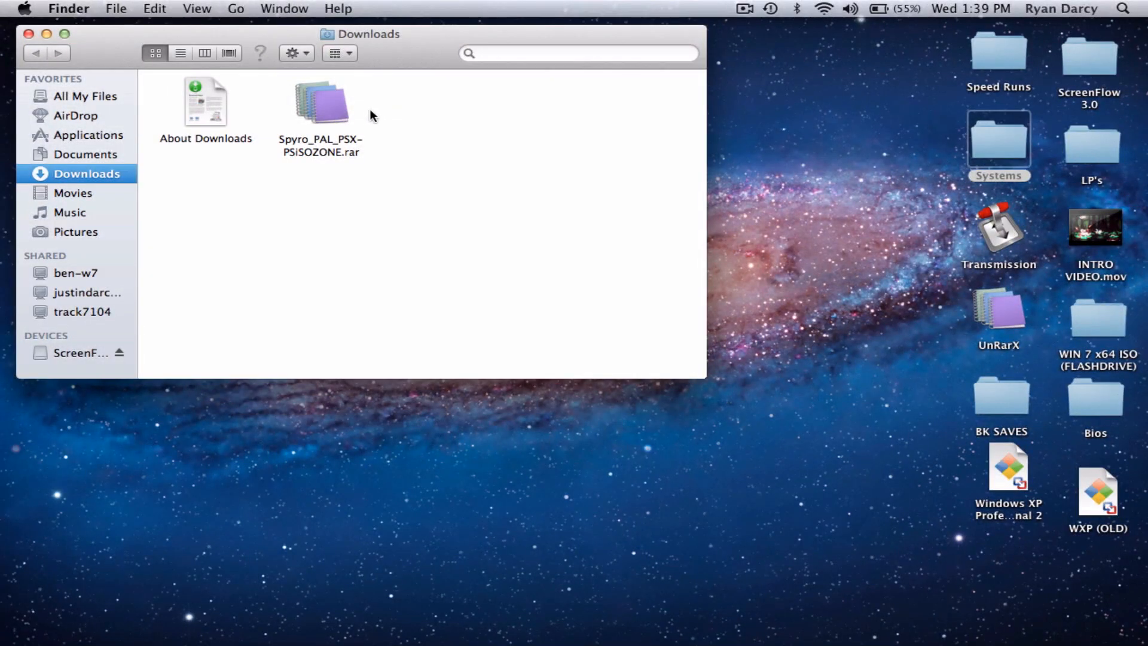
pyautogui.moveTo(359, 34); pyautogui.dragTo(280, 34)
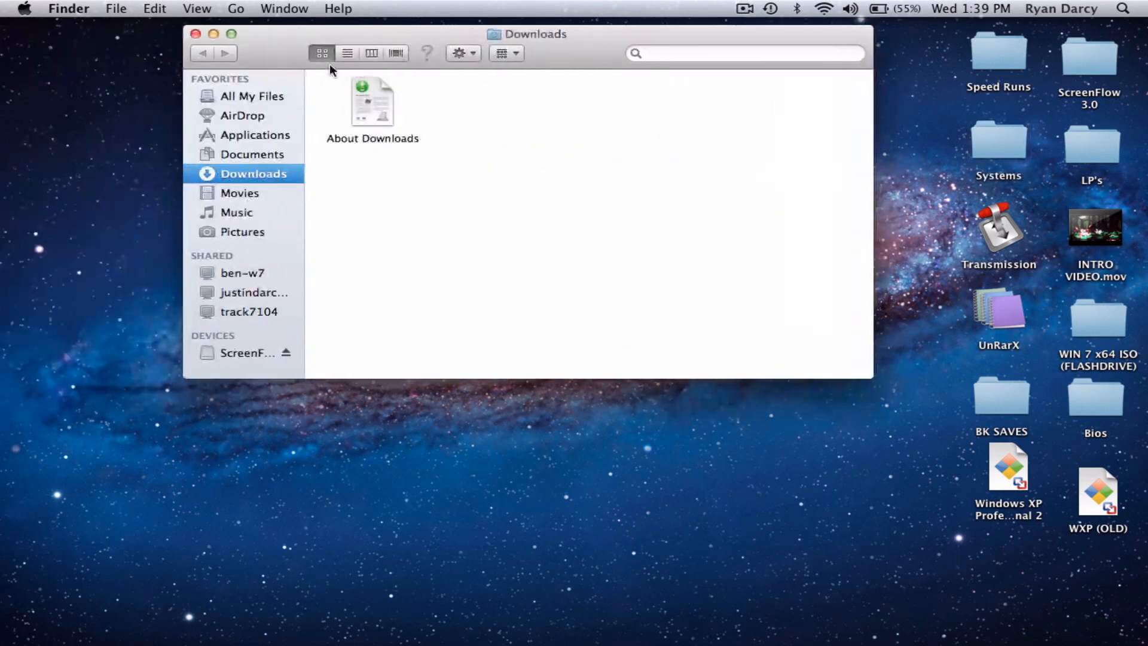
pyautogui.click(195, 34)
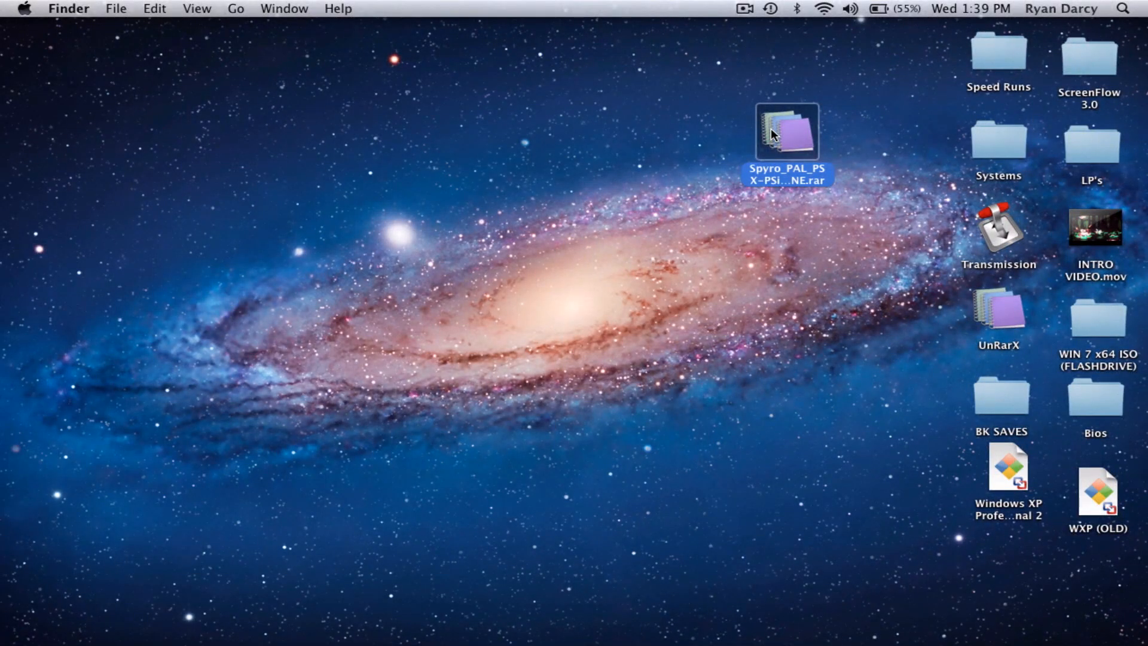
pyautogui.moveTo(991, 311)
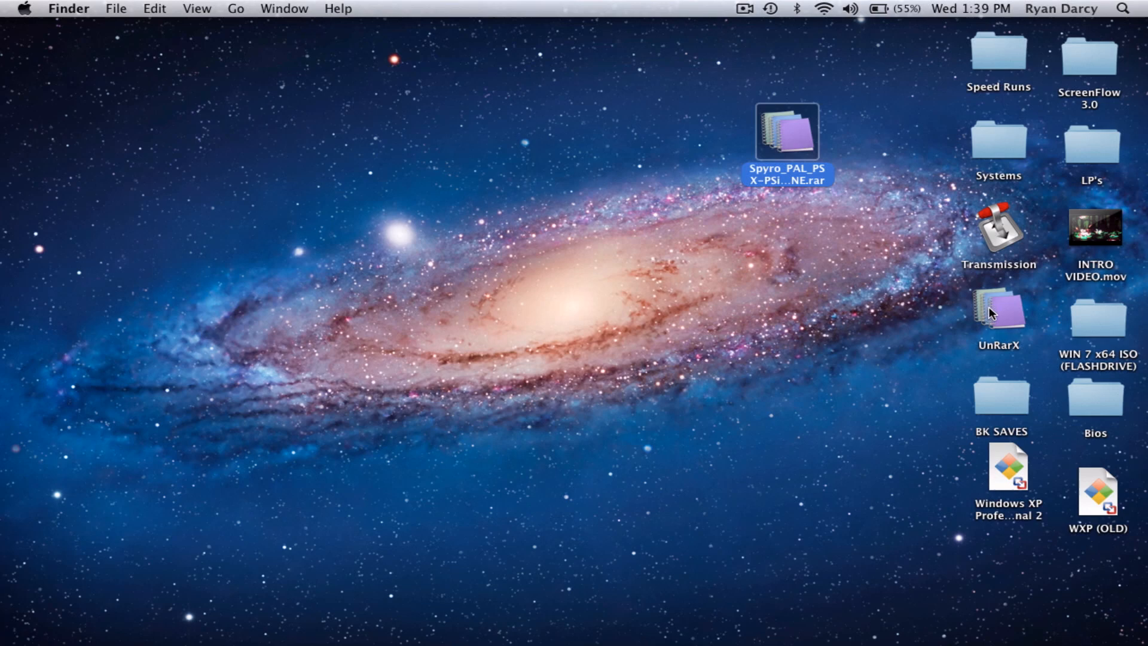
pyautogui.doubleClick(998, 311)
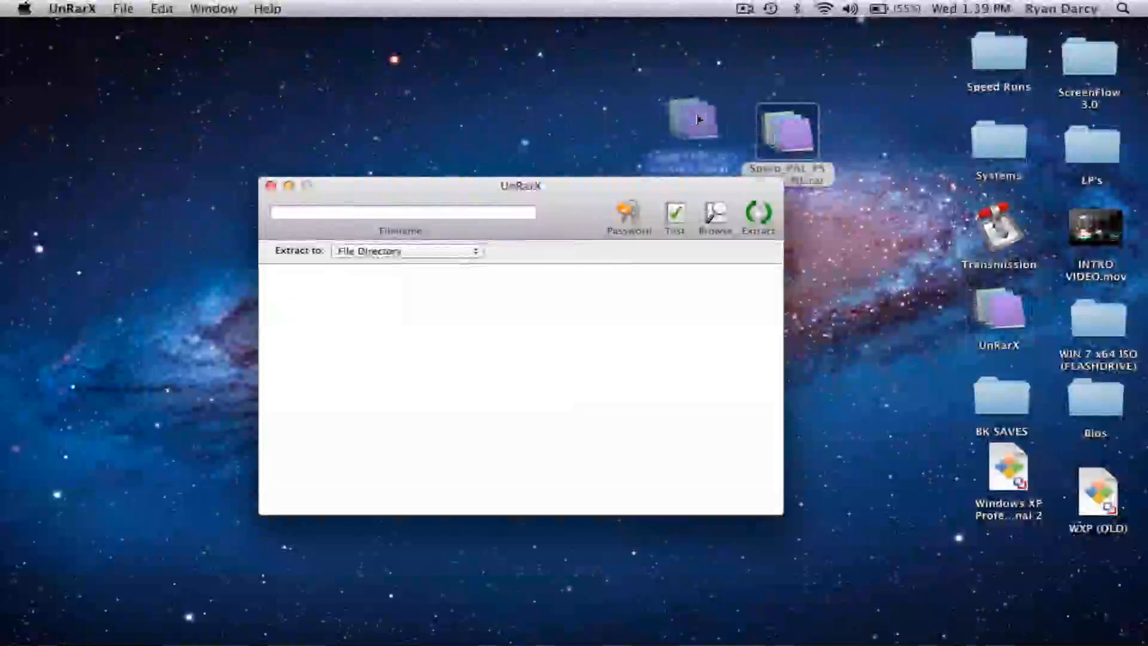
# Extract the Spyro RAR into its file directory, then close UnRarX.
pyautogui.click(759, 216)
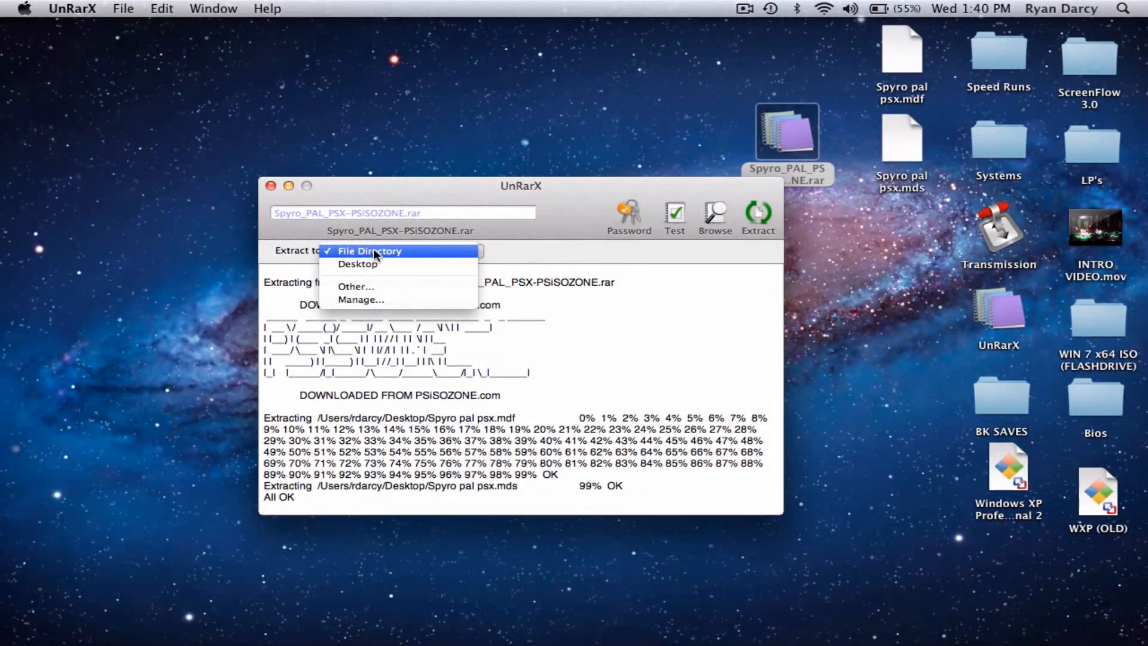
pyautogui.moveTo(519, 259)
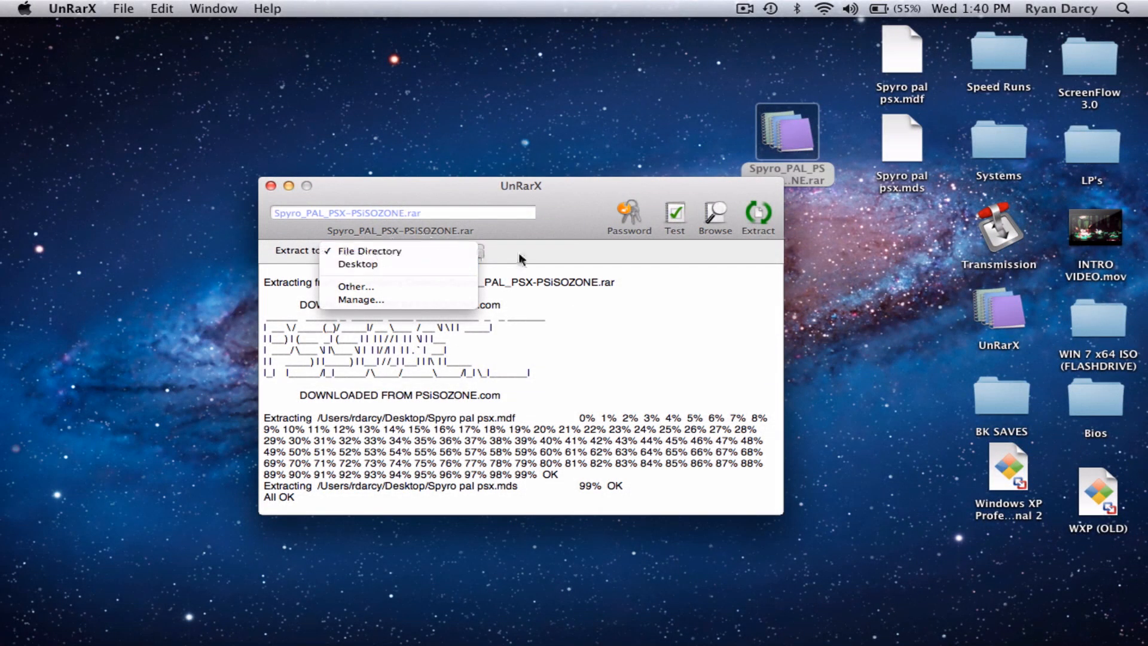
pyautogui.click(369, 251)
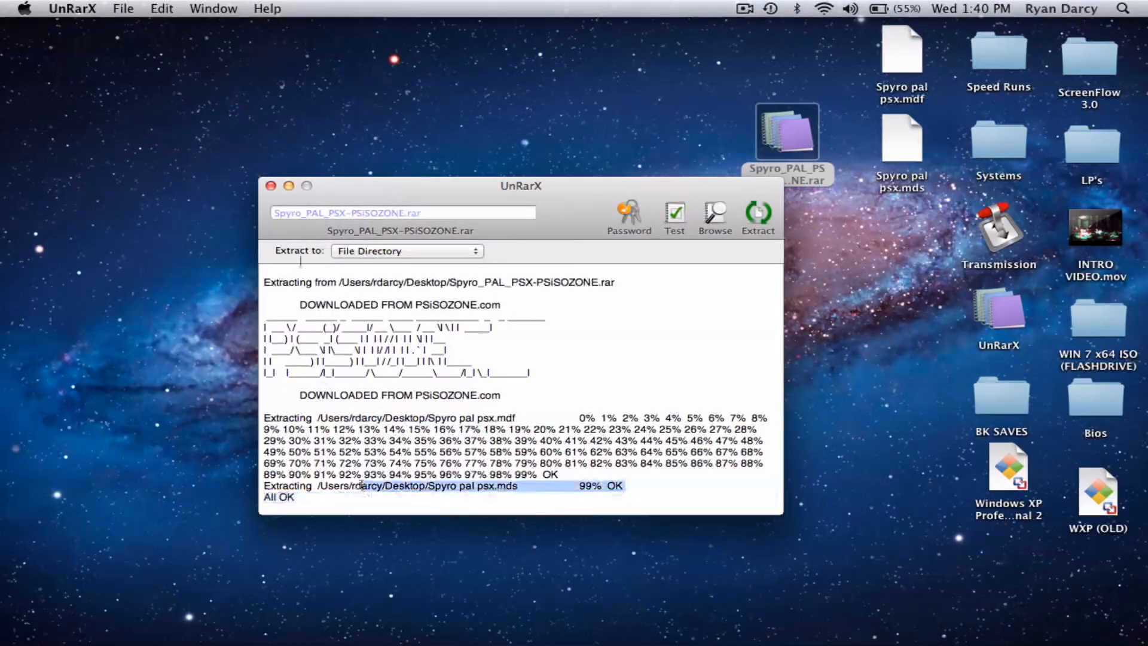
pyautogui.click(272, 186)
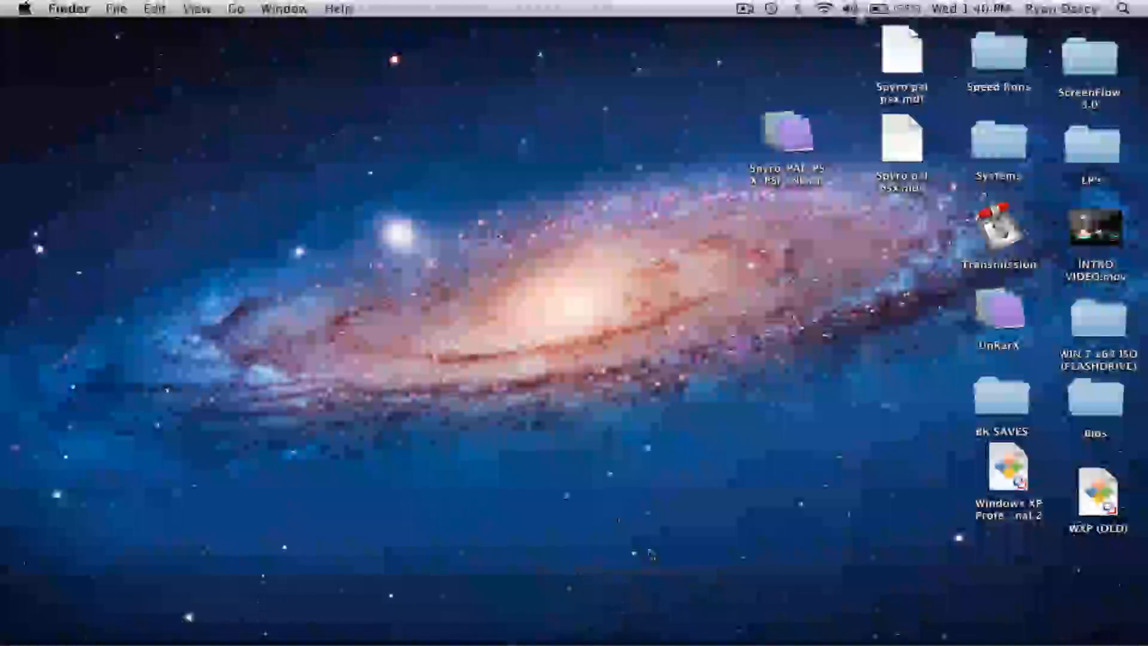
# Launch PCSX from the Applications folder and close the Finder window.
pyautogui.doubleClick(998, 53)
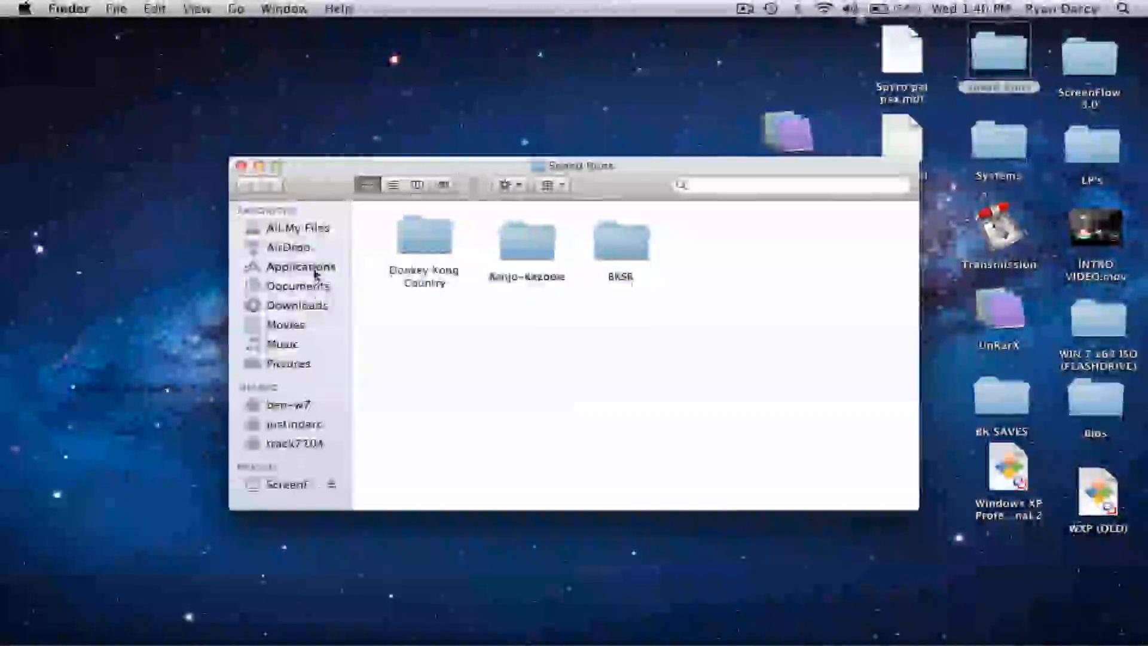
pyautogui.click(301, 267)
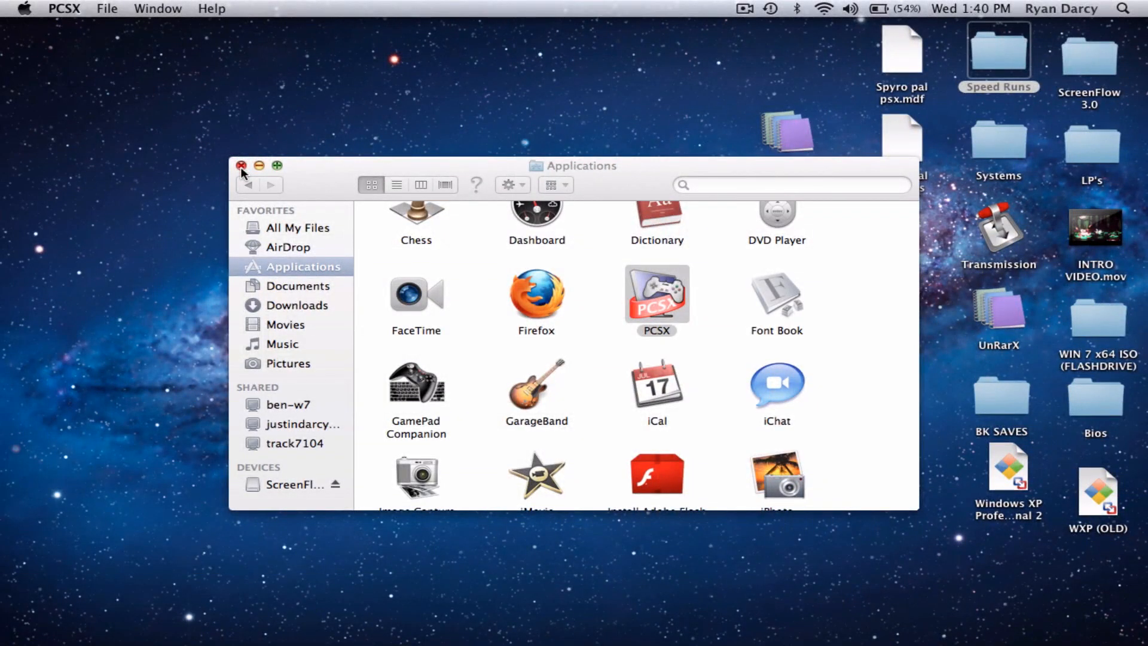
pyautogui.click(241, 165)
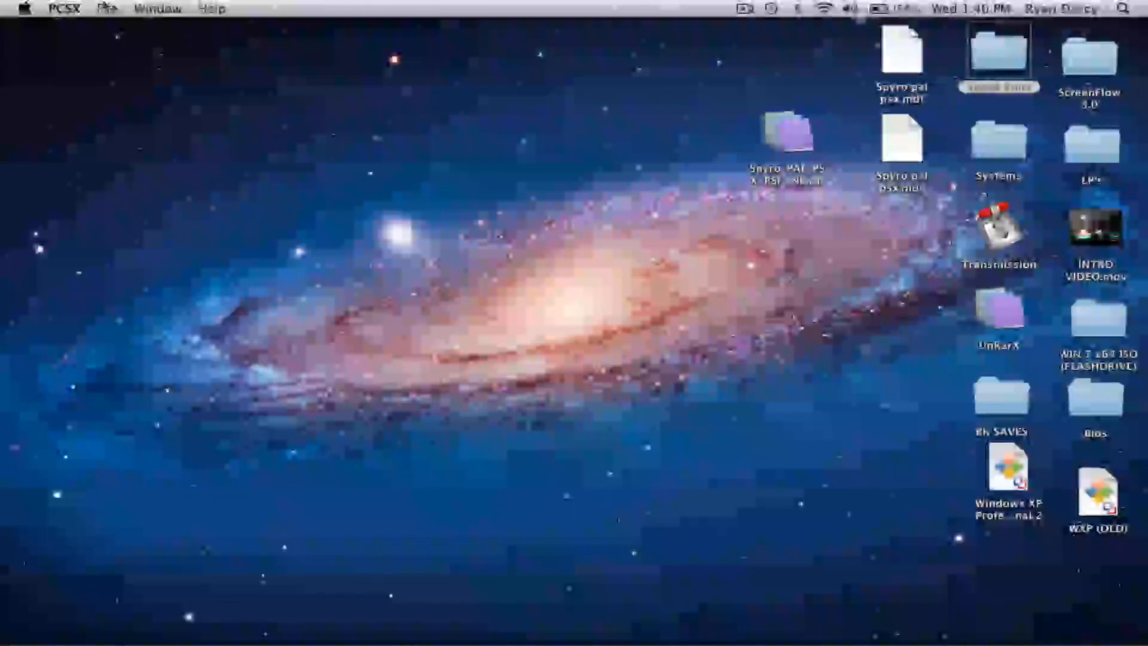
# Run Spyro pal psx.mdf from the Desktop via File > Run ISO.
pyautogui.click(107, 7)
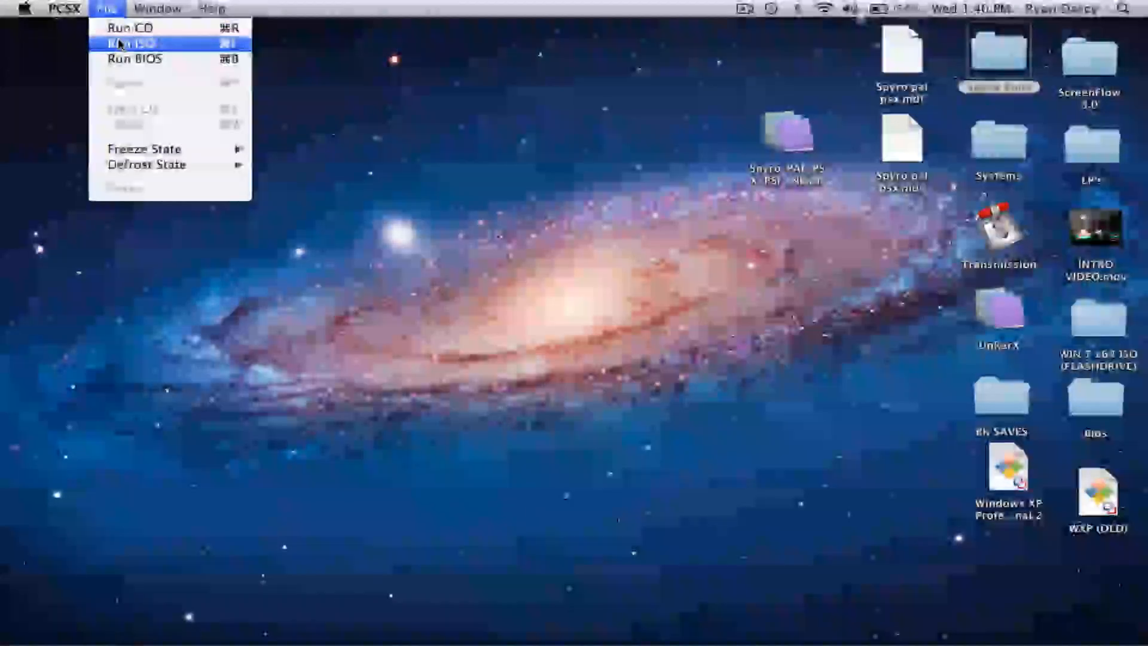
pyautogui.click(131, 43)
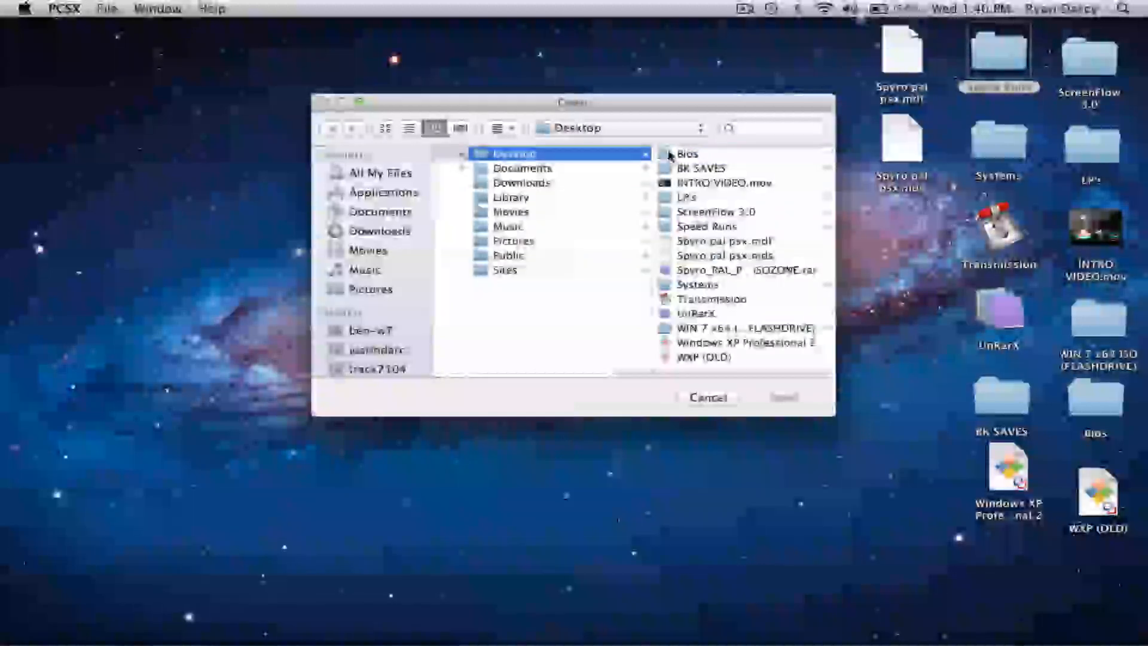
pyautogui.click(542, 240)
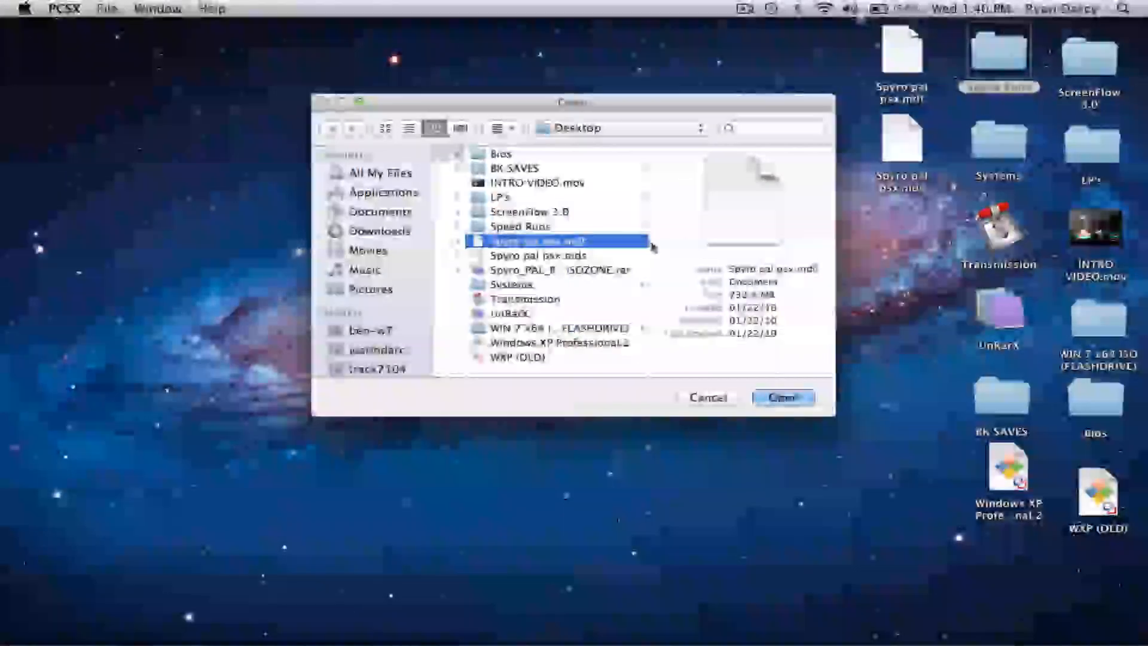
pyautogui.moveTo(582, 264)
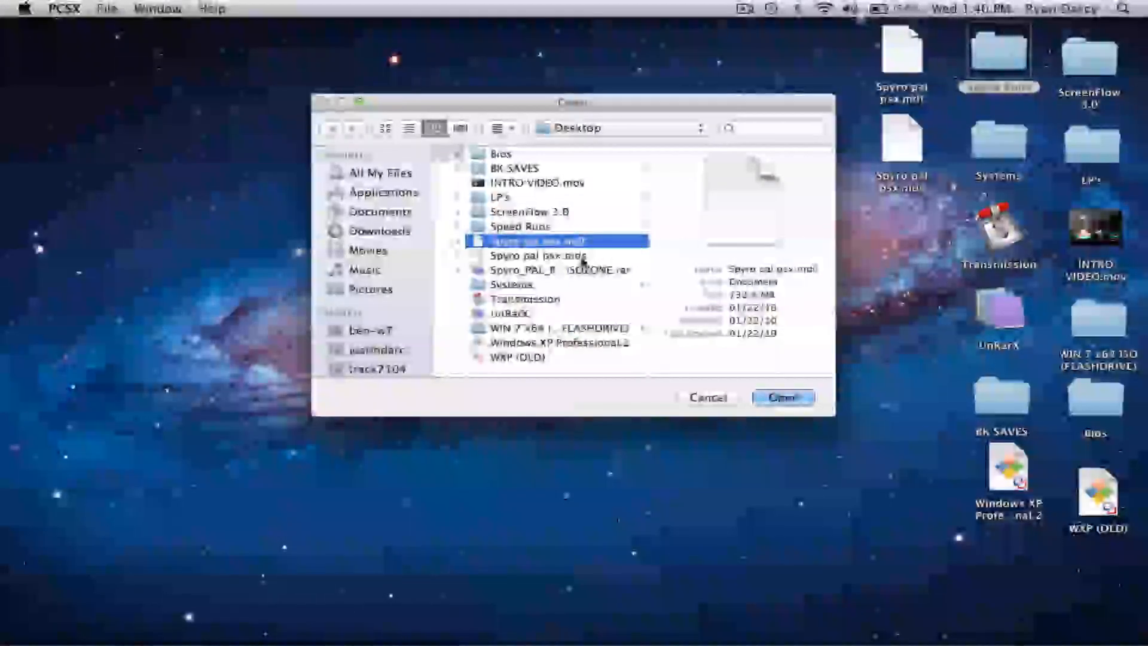
pyautogui.click(783, 397)
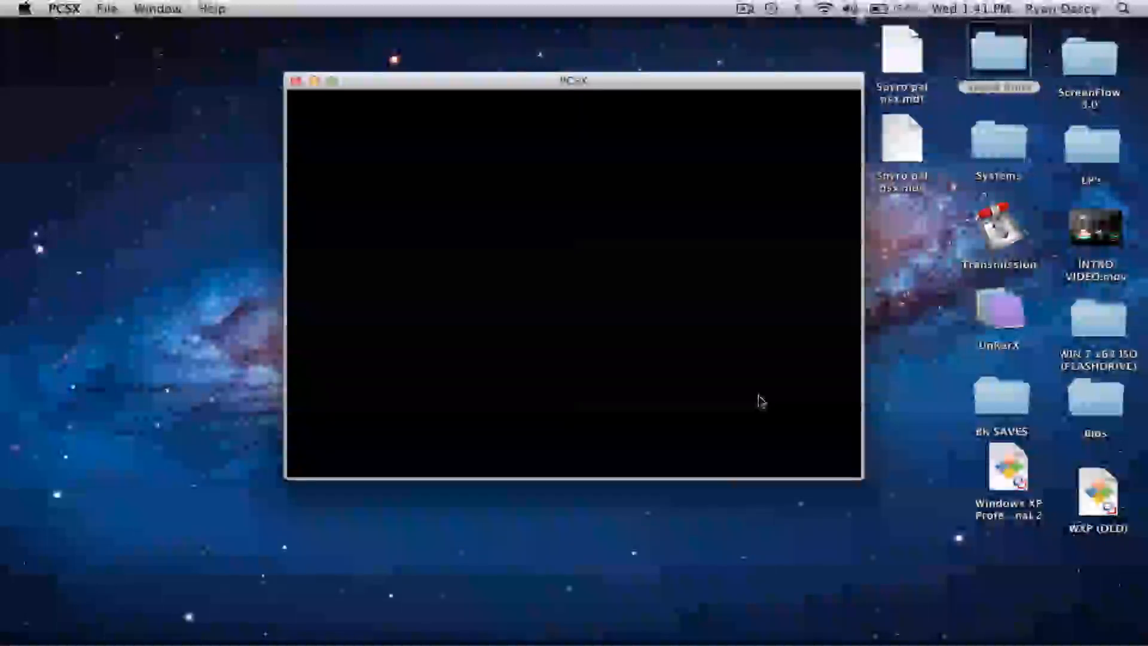